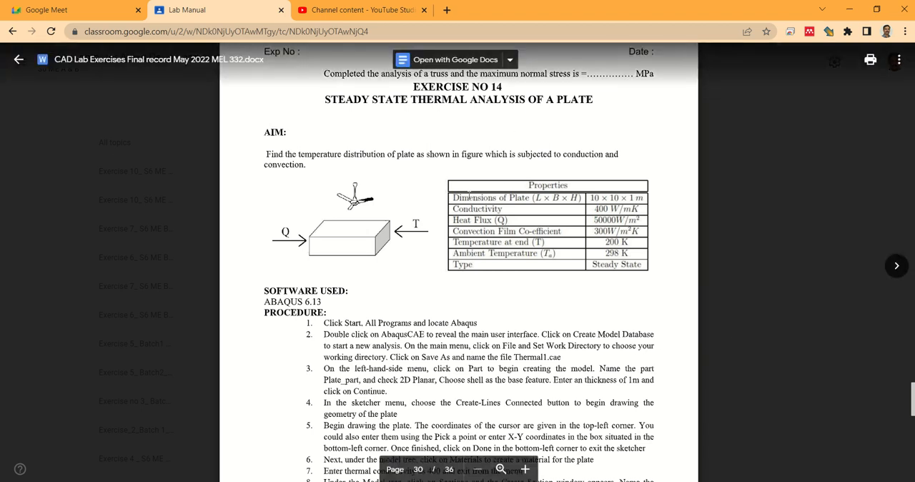
{"action": "mouse_move", "coordinate": [326, 259]}
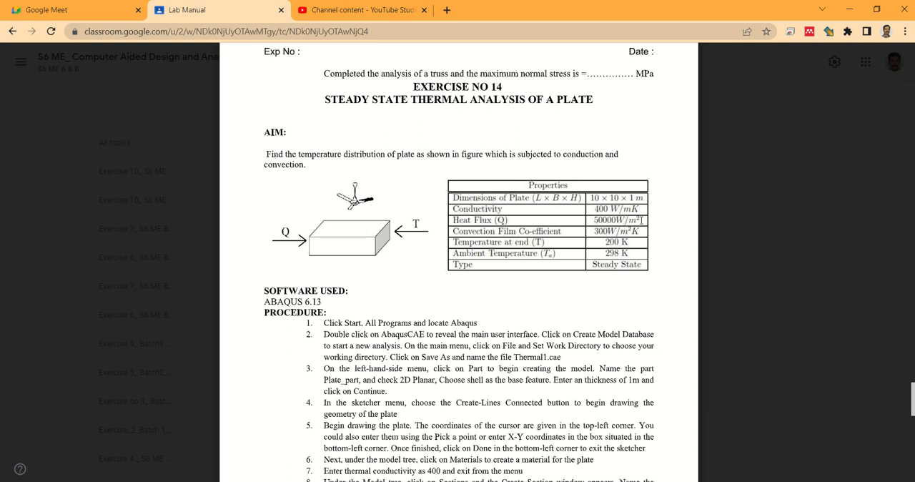
{"action": "mouse_move", "coordinate": [642, 220]}
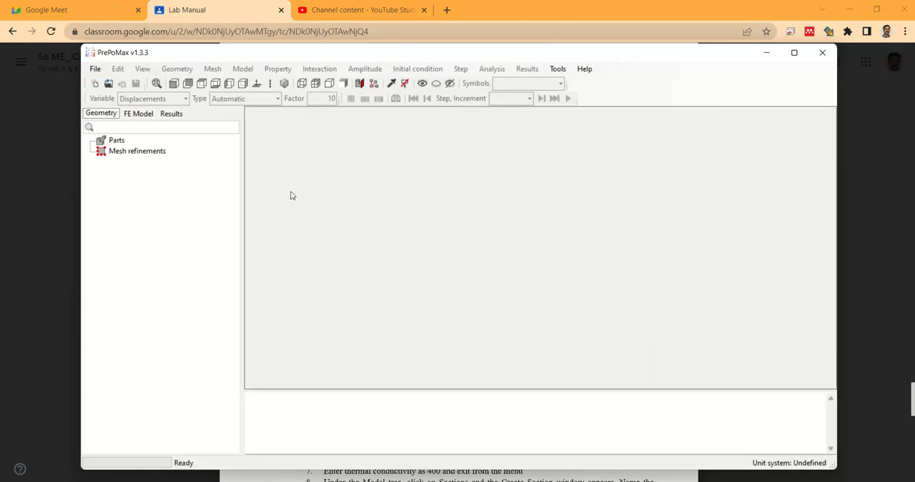
Create a new 3D model using the m, kg, s, °C unit system.
{"action": "left_click", "coordinate": [794, 52]}
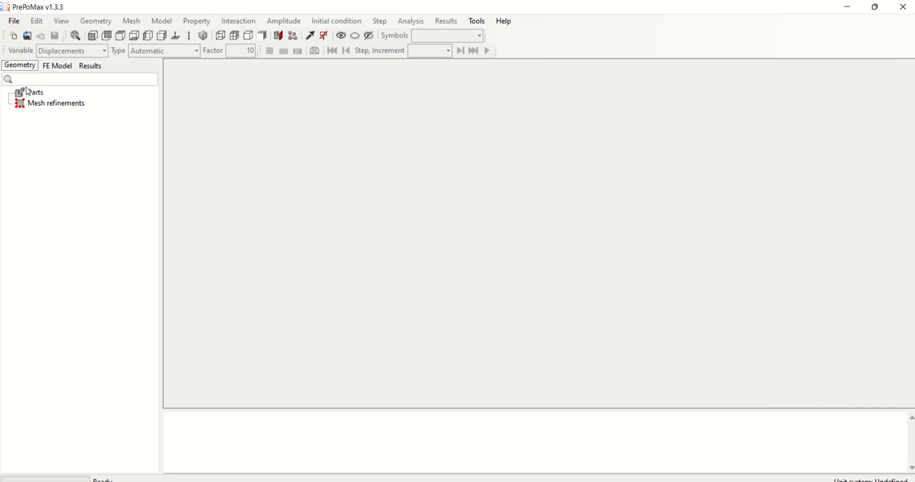
{"action": "mouse_move", "coordinate": [30, 95]}
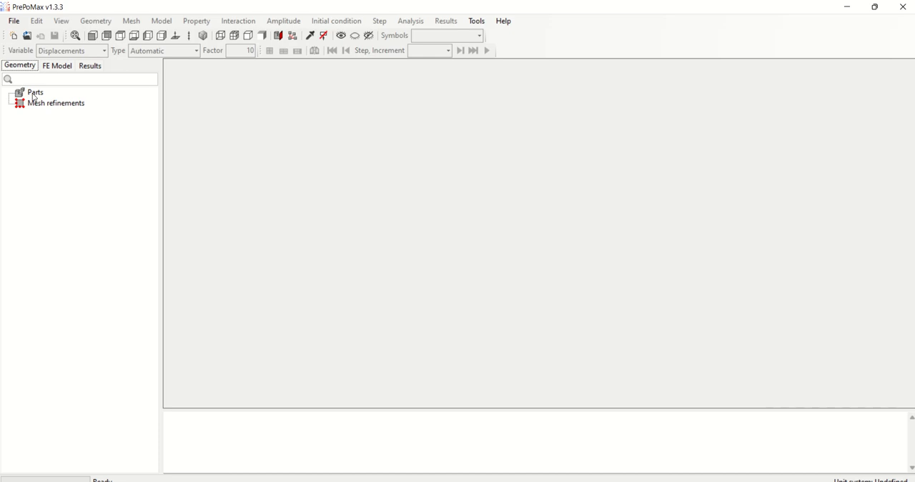
{"action": "left_click", "coordinate": [15, 36]}
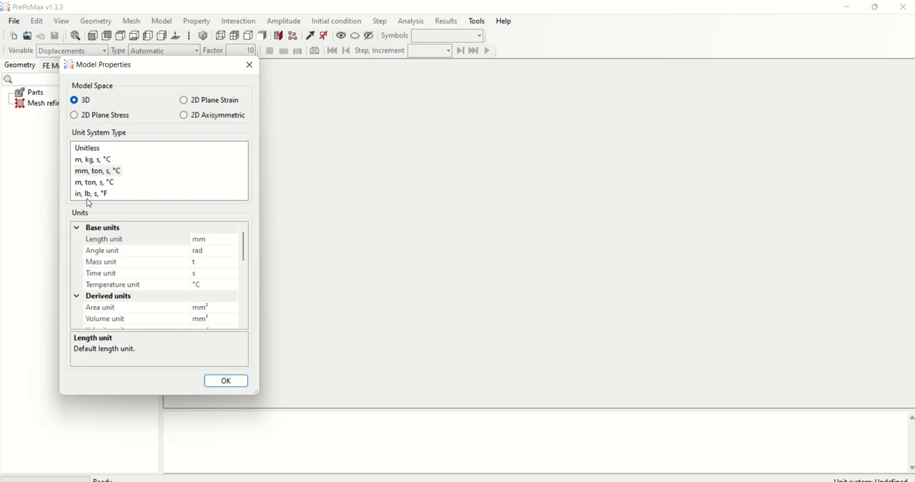
{"action": "left_click", "coordinate": [96, 159]}
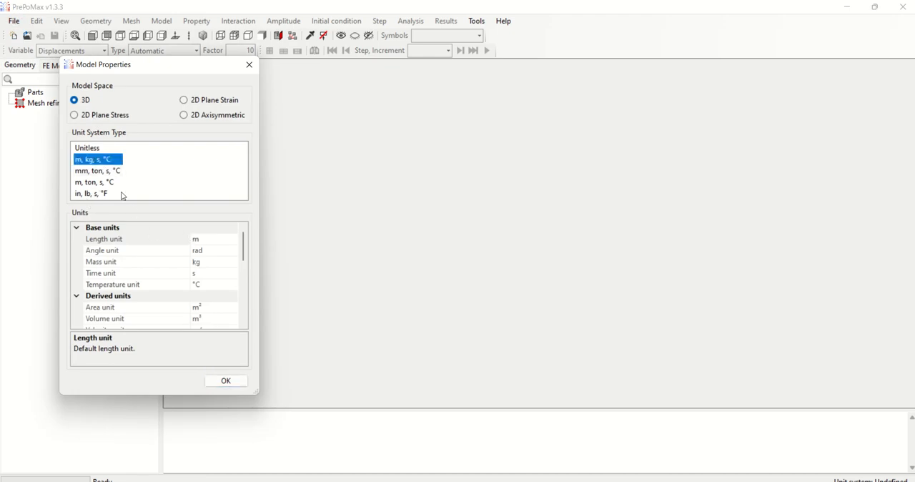
{"action": "left_click", "coordinate": [225, 380]}
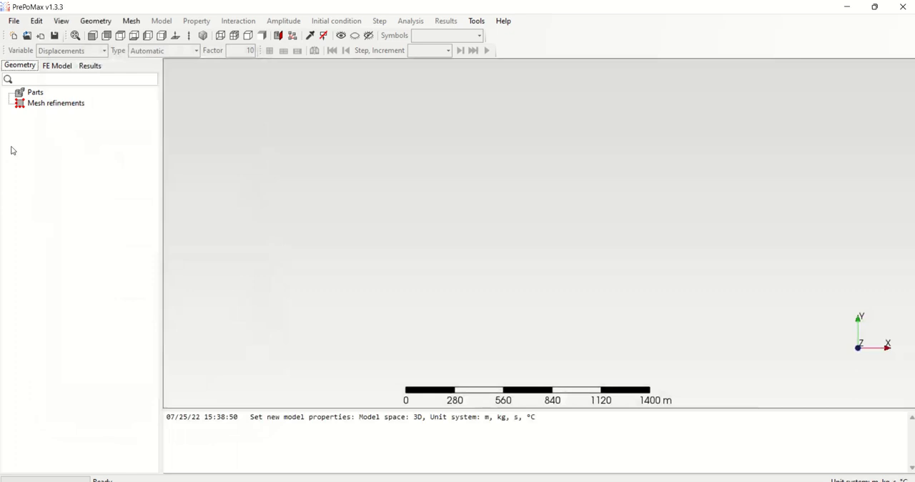
{"action": "right_click", "coordinate": [35, 92]}
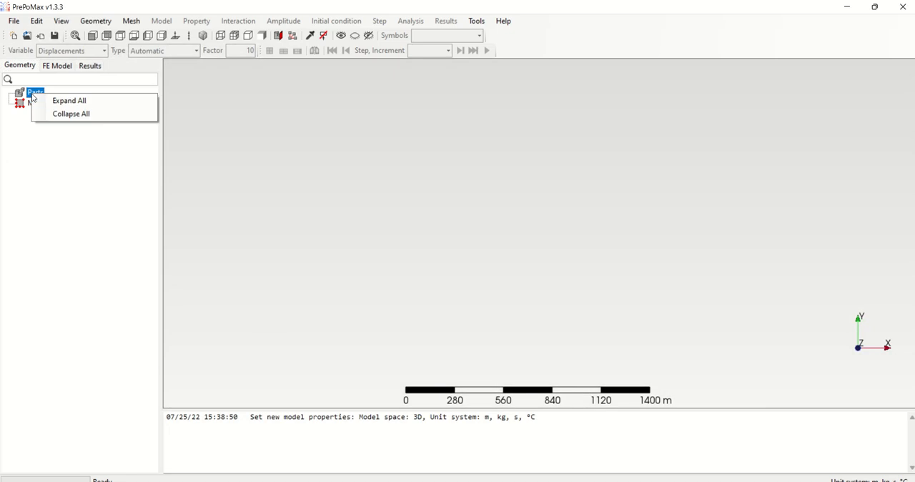
{"action": "left_click", "coordinate": [13, 20]}
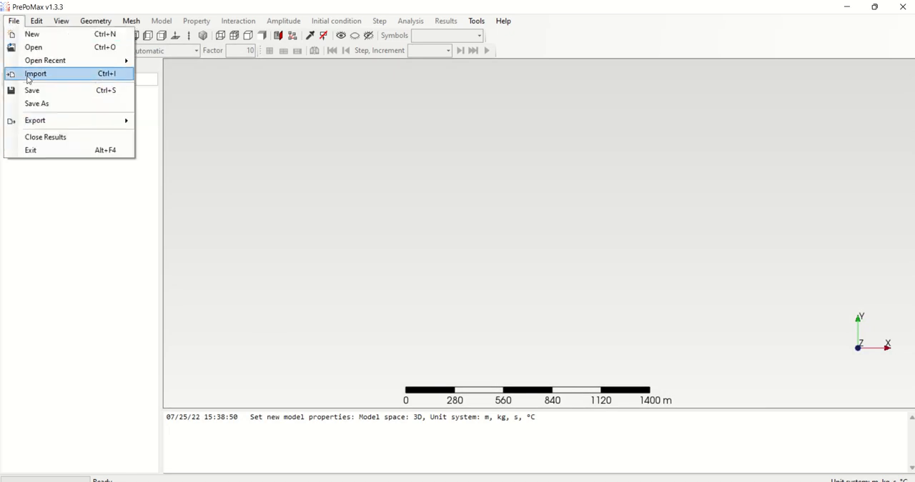
Import ex.step from Downloads as Solid_part-1 and orbit to view the plate.
{"action": "left_click", "coordinate": [35, 74]}
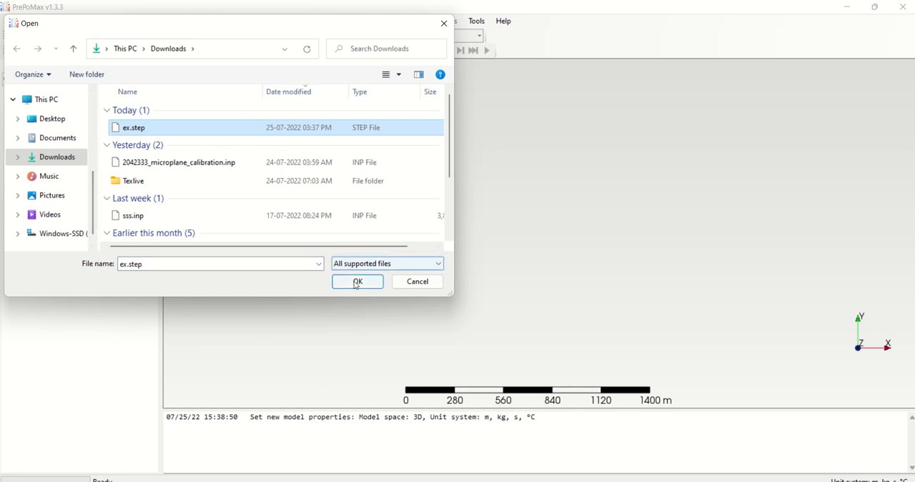
{"action": "left_click", "coordinate": [357, 281]}
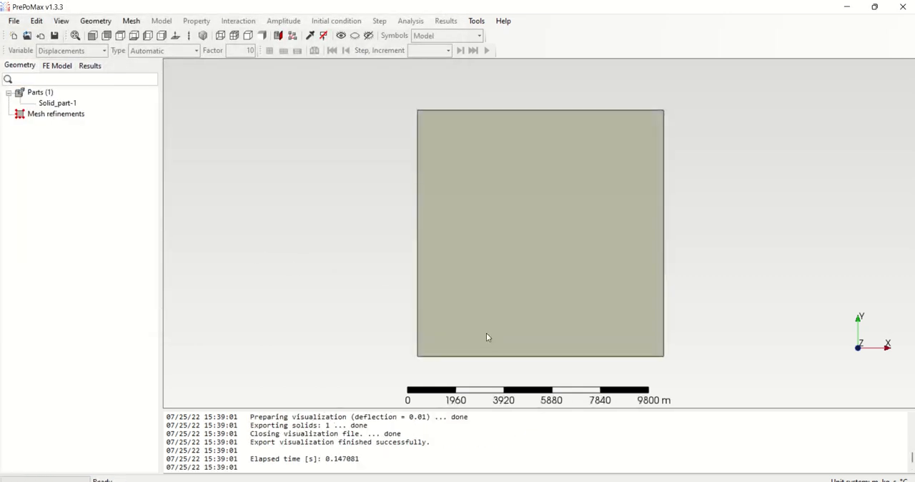
{"action": "left_click_drag", "start_coordinate": [488, 337], "coordinate": [509, 270]}
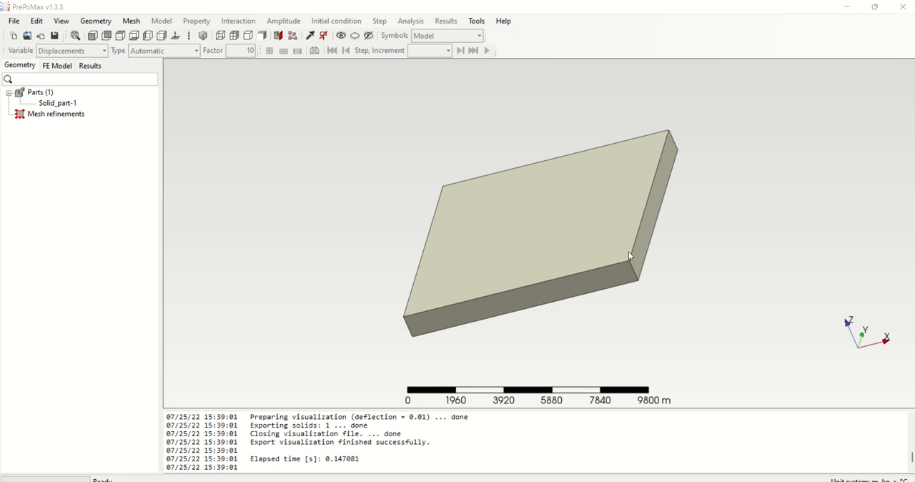
{"action": "mouse_move", "coordinate": [688, 193]}
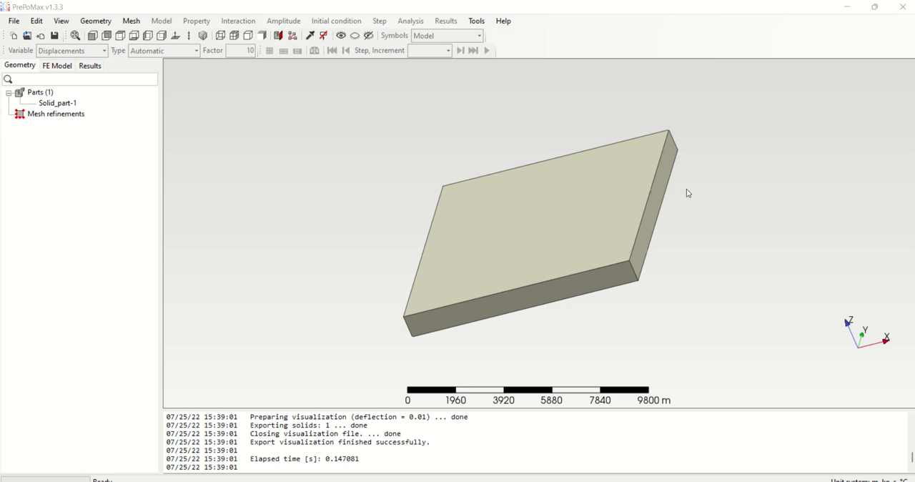
{"action": "mouse_move", "coordinate": [202, 139]}
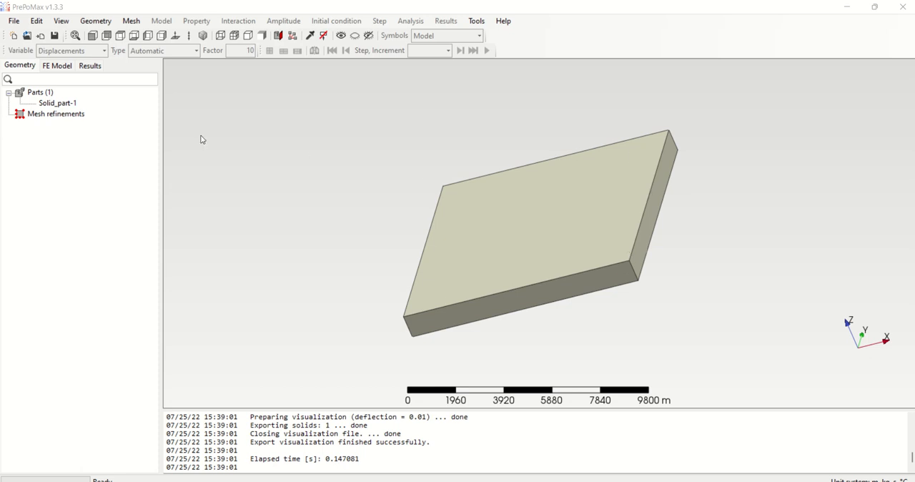
{"action": "mouse_move", "coordinate": [58, 115]}
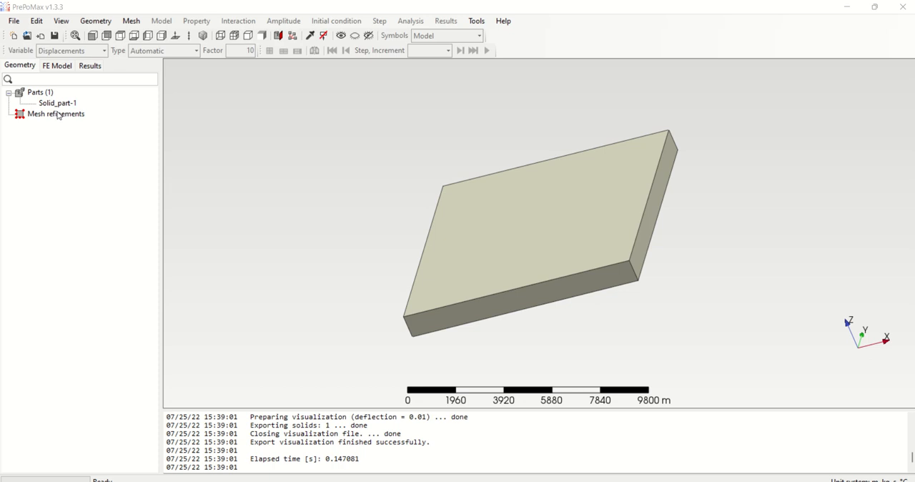
{"action": "left_click", "coordinate": [57, 103]}
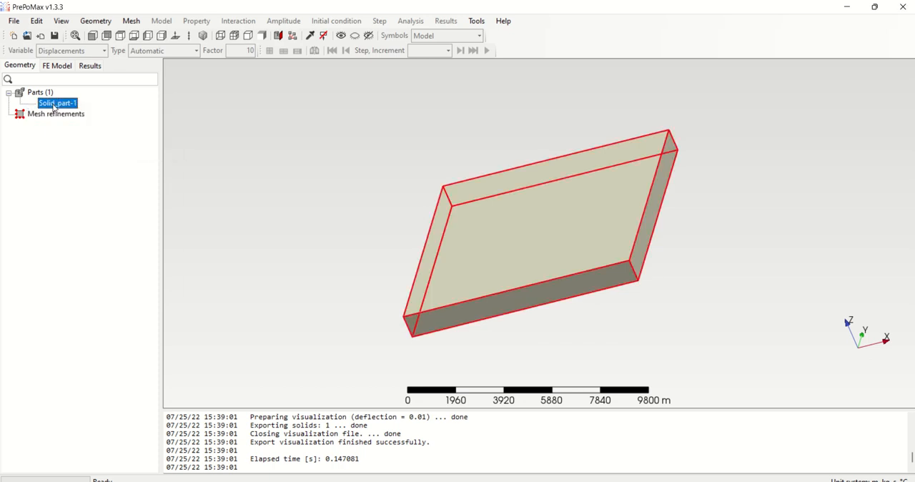
Mesh Solid_part-1 into 1291 tetrahedral elements with 2762 nodes and inspect it.
{"action": "right_click", "coordinate": [56, 102]}
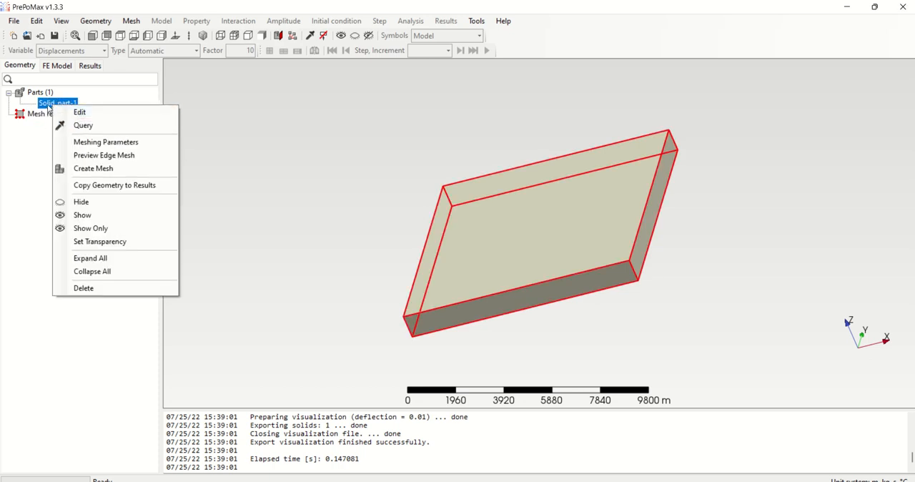
{"action": "mouse_move", "coordinate": [105, 141]}
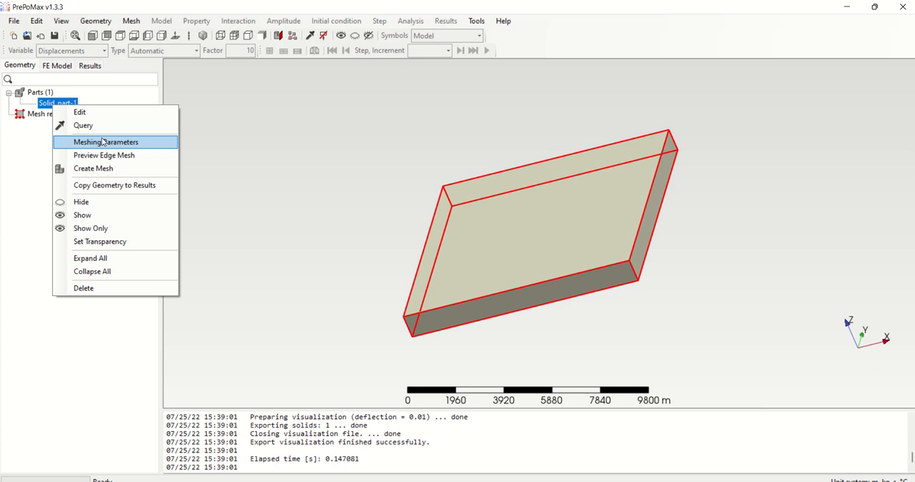
{"action": "left_click", "coordinate": [93, 168]}
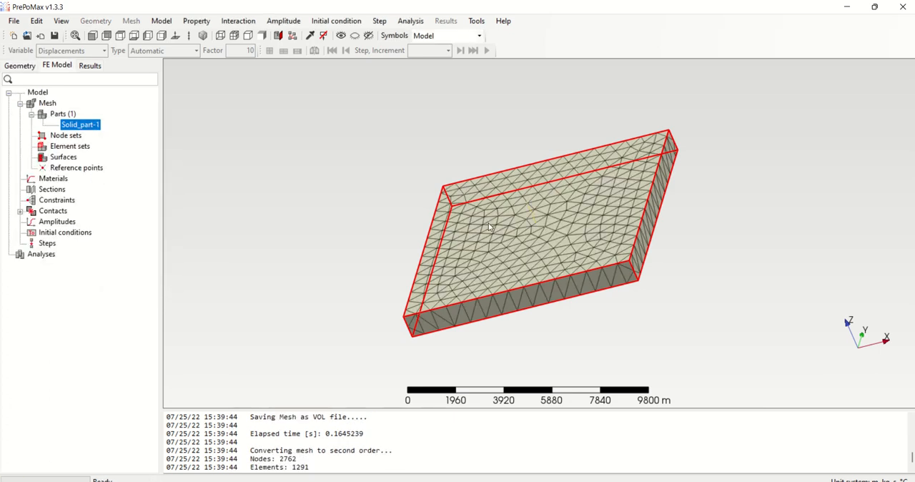
{"action": "left_click_drag", "start_coordinate": [500, 229], "coordinate": [611, 150]}
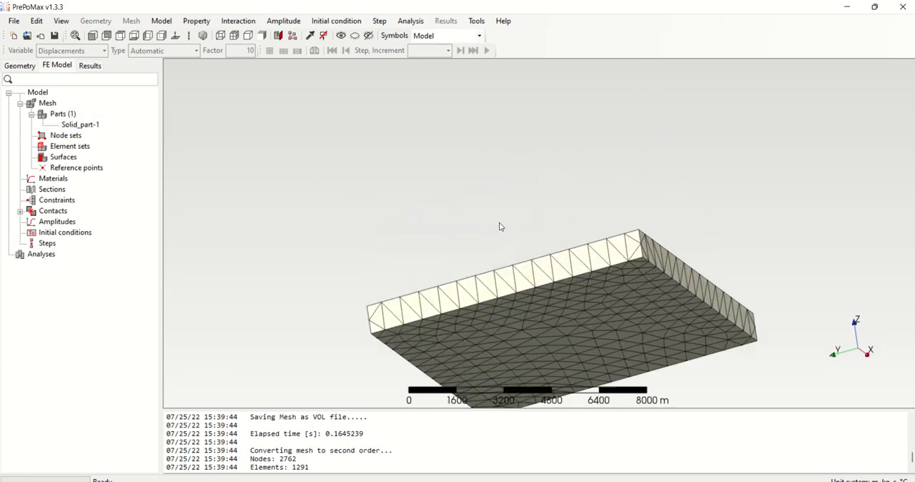
{"action": "scroll", "scroll_direction": "down", "scroll_amount": 3}
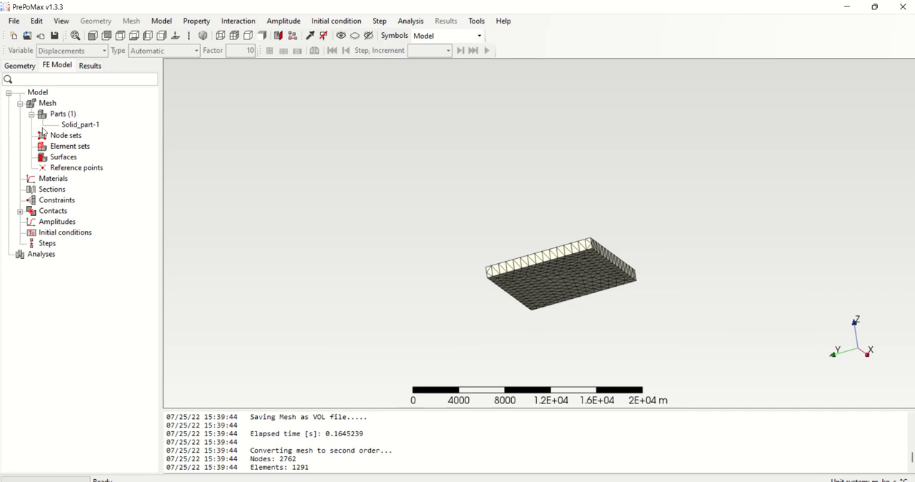
{"action": "mouse_move", "coordinate": [52, 180]}
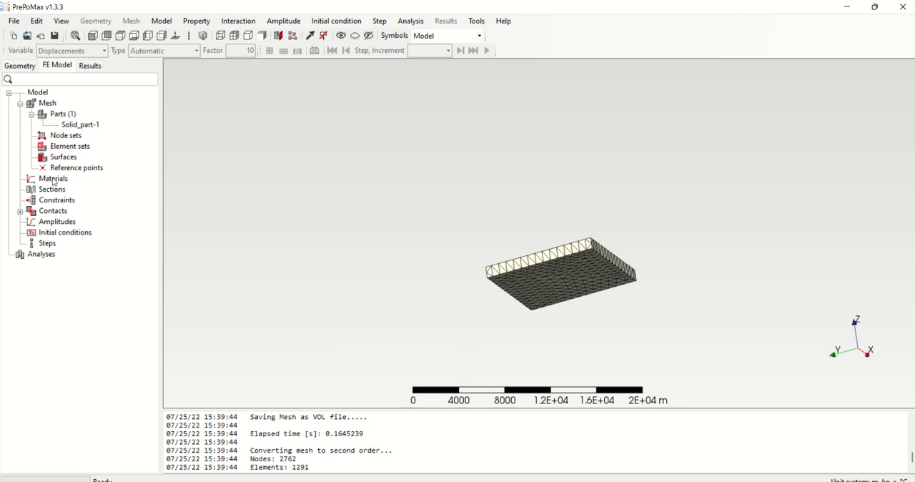
Create Material-1 with thermal conductivity 400 W/(m·°C).
{"action": "double_click", "coordinate": [53, 178]}
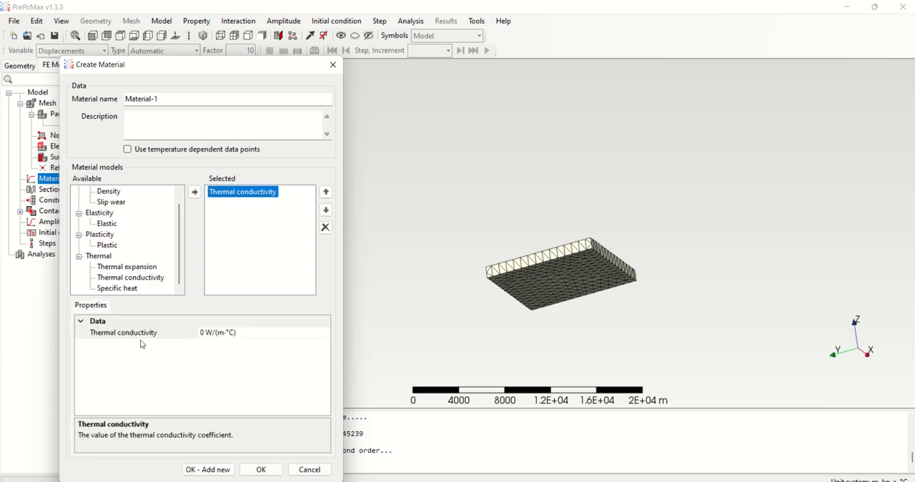
{"action": "left_click", "coordinate": [122, 332]}
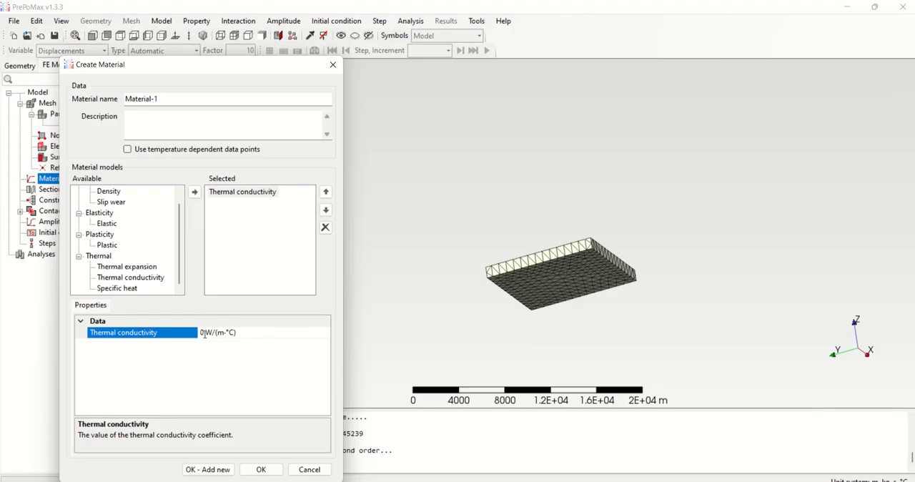
{"action": "type", "text": "4"}
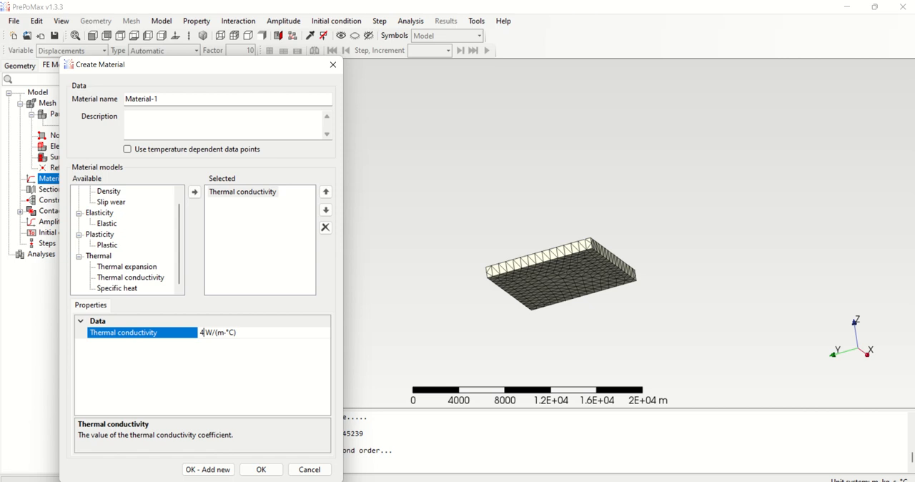
{"action": "type", "text": "00"}
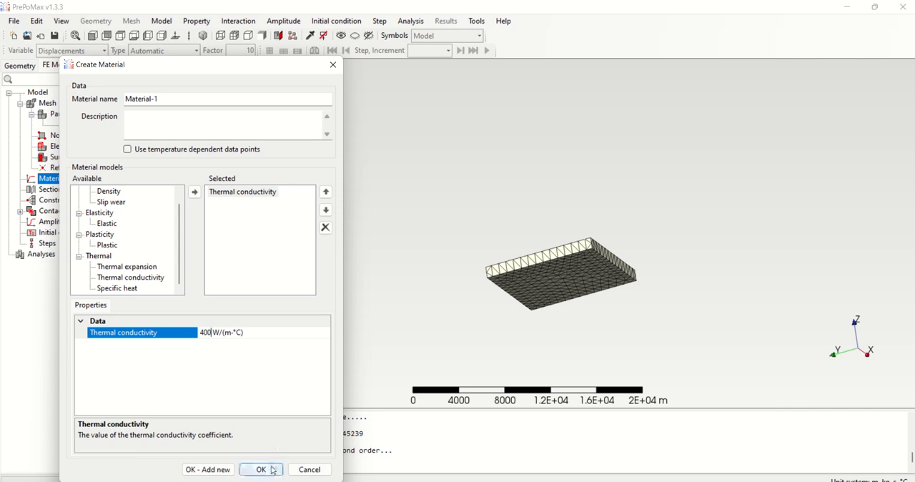
{"action": "left_click", "coordinate": [260, 469]}
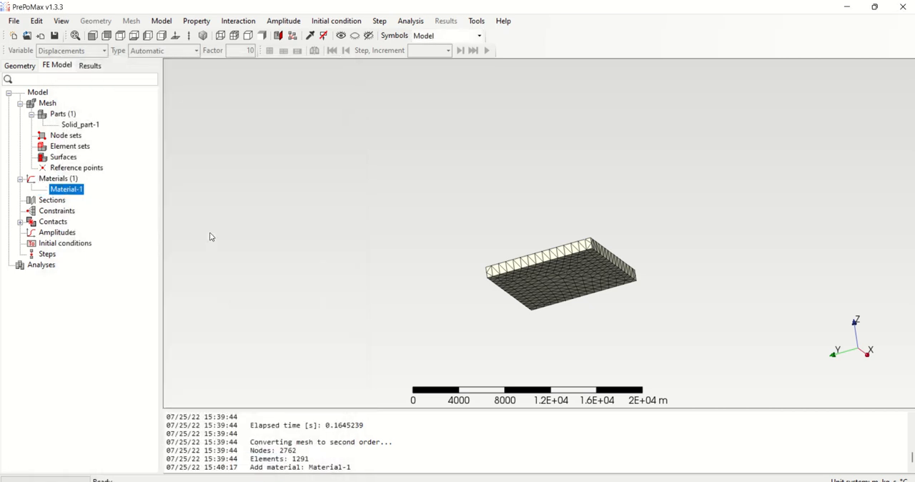
{"action": "mouse_move", "coordinate": [41, 244]}
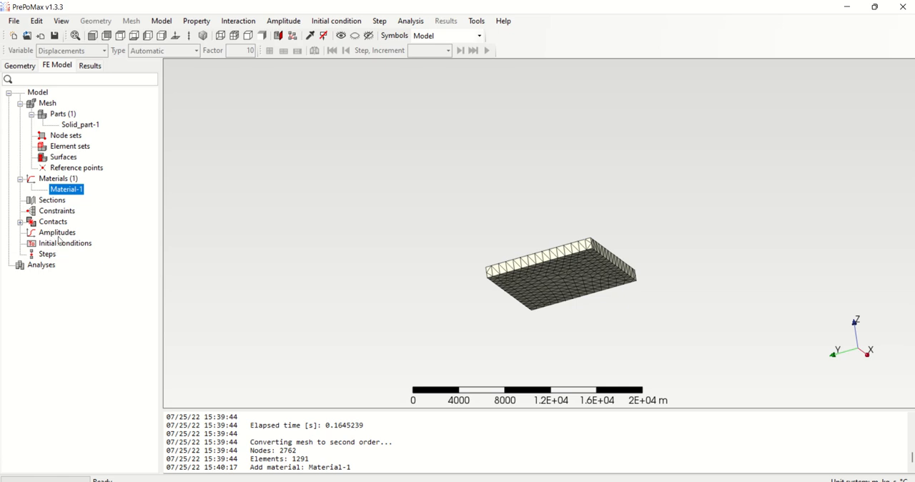
Create Step-1 as a heat transfer step with Steady state on.
{"action": "double_click", "coordinate": [47, 254]}
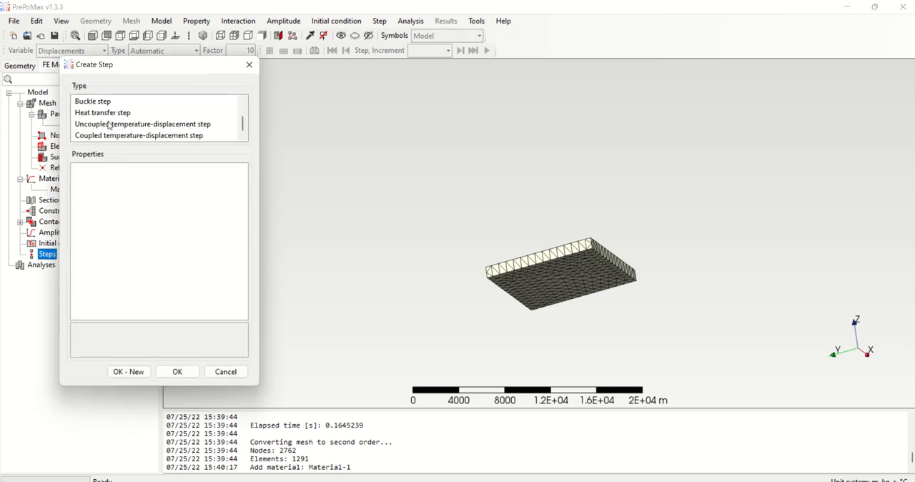
{"action": "left_click", "coordinate": [102, 112]}
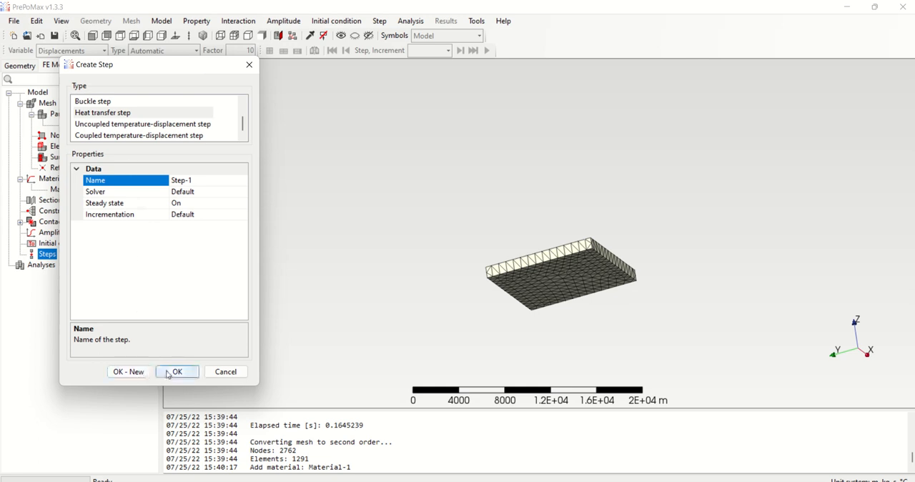
{"action": "left_click", "coordinate": [177, 371]}
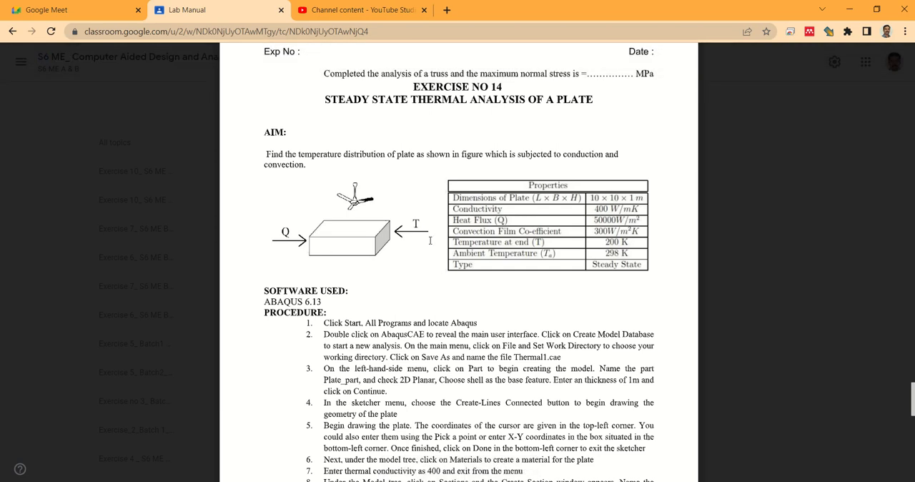
{"action": "mouse_move", "coordinate": [317, 214]}
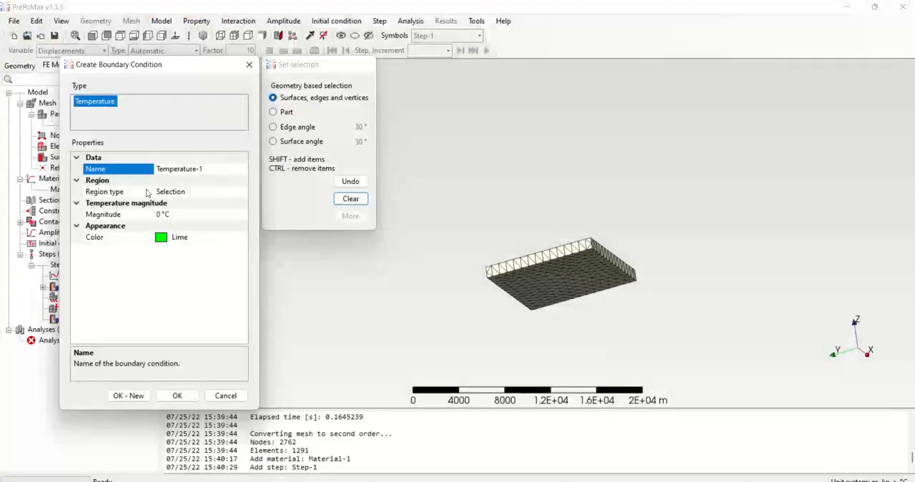
Fix the plate's back face at -73 °C as boundary condition Temperature-1.
{"action": "left_click", "coordinate": [540, 271]}
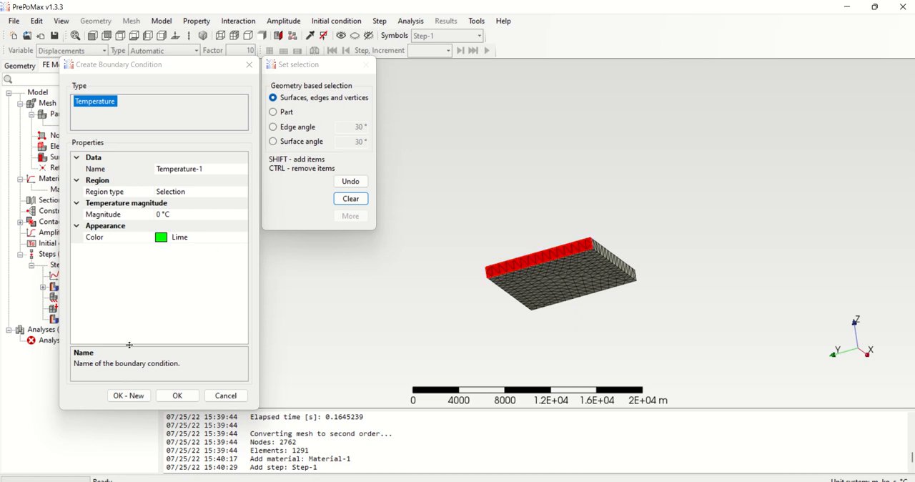
{"action": "left_click", "coordinate": [129, 214]}
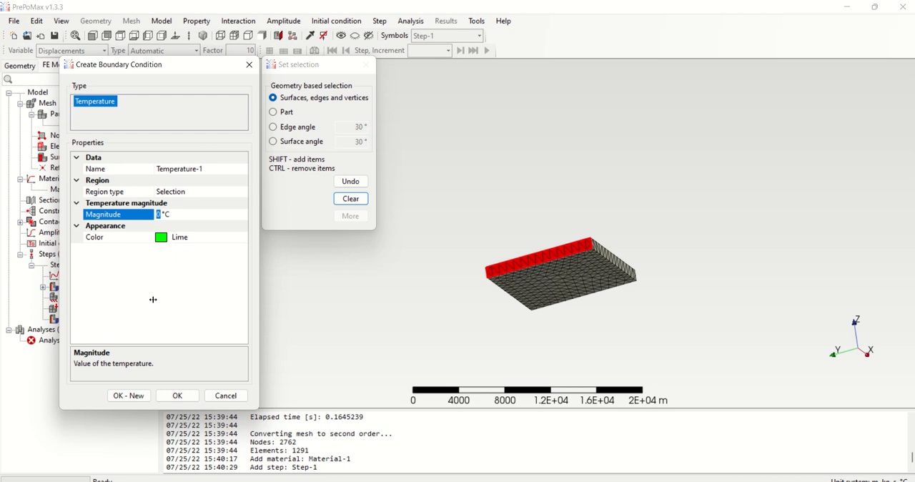
{"action": "type", "text": "-73"}
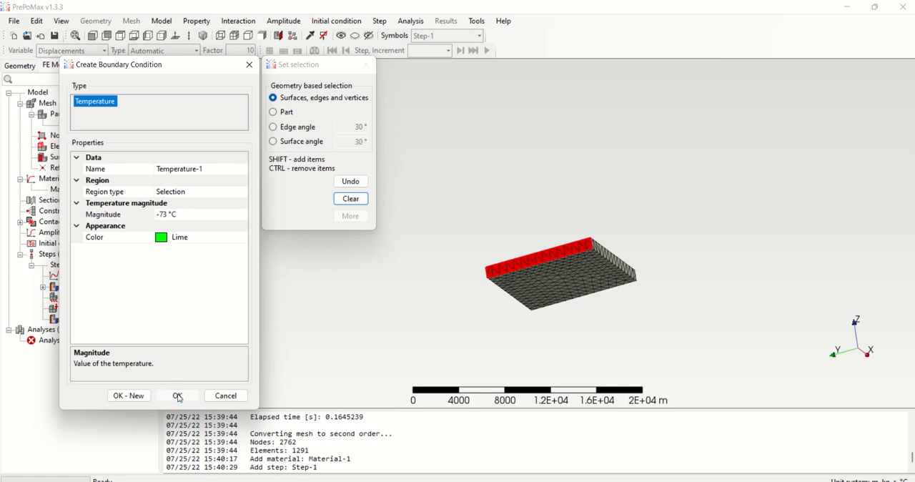
{"action": "left_click", "coordinate": [177, 395]}
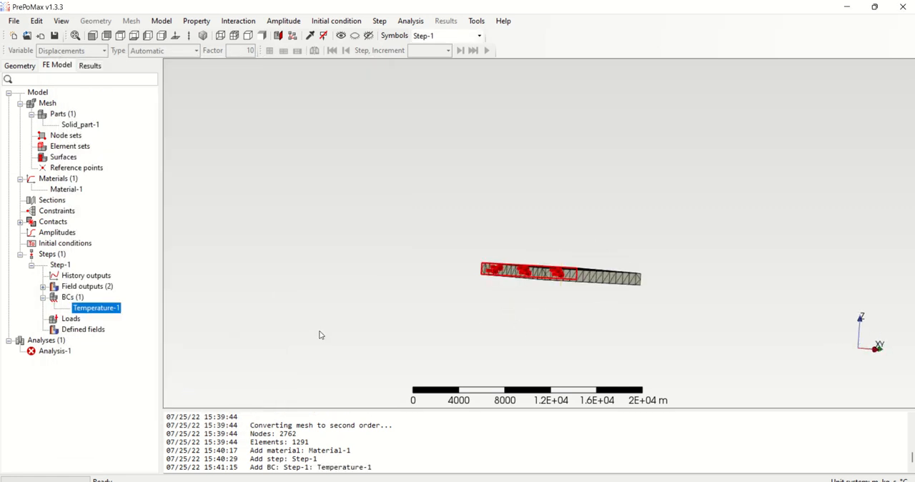
{"action": "left_click", "coordinate": [80, 125]}
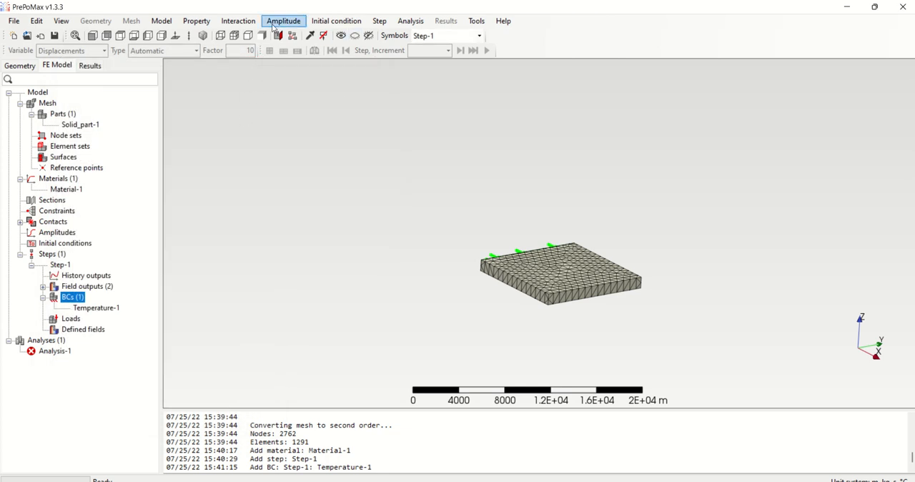
{"action": "left_click", "coordinate": [409, 20]}
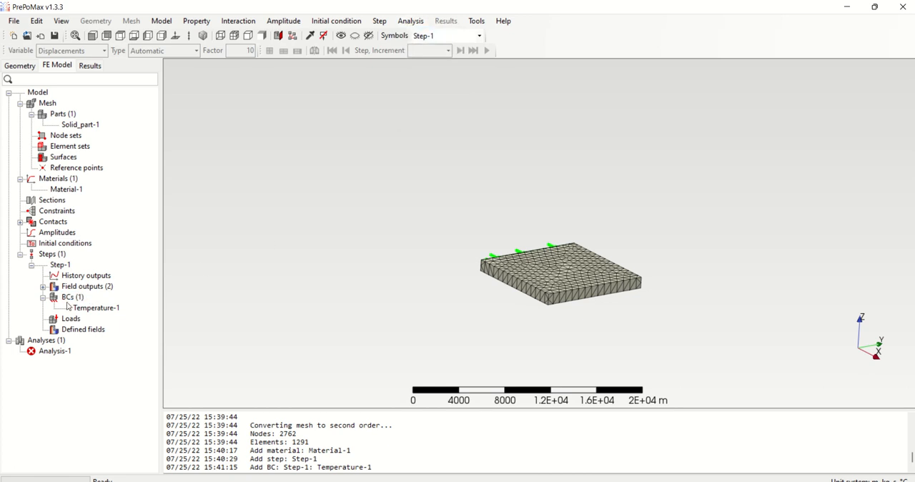
Load the plate's front face with a 50000 W/m² surface flux, Surface_flux-1.
{"action": "left_click", "coordinate": [71, 318]}
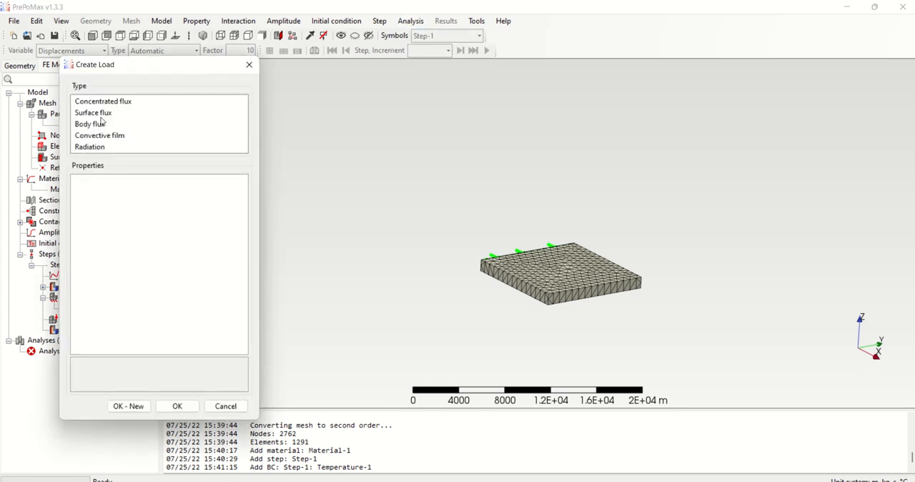
{"action": "left_click", "coordinate": [93, 112]}
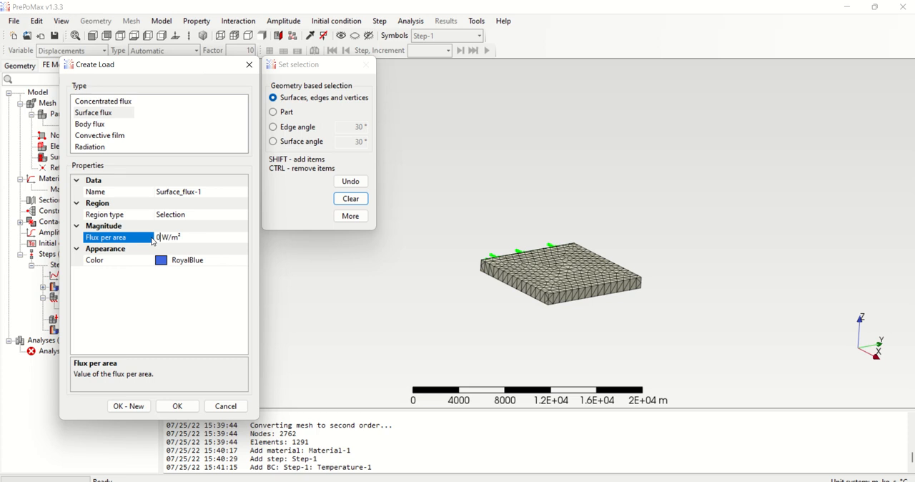
{"action": "type", "text": "50000"}
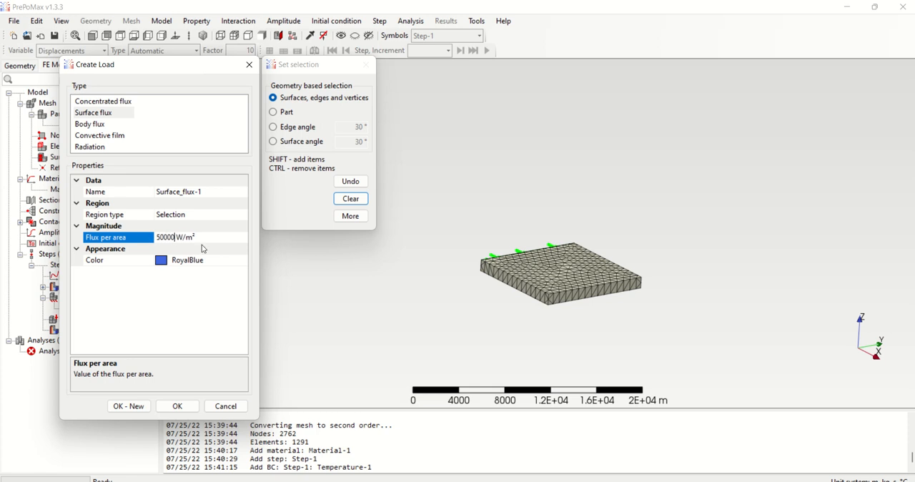
{"action": "mouse_move", "coordinate": [310, 156]}
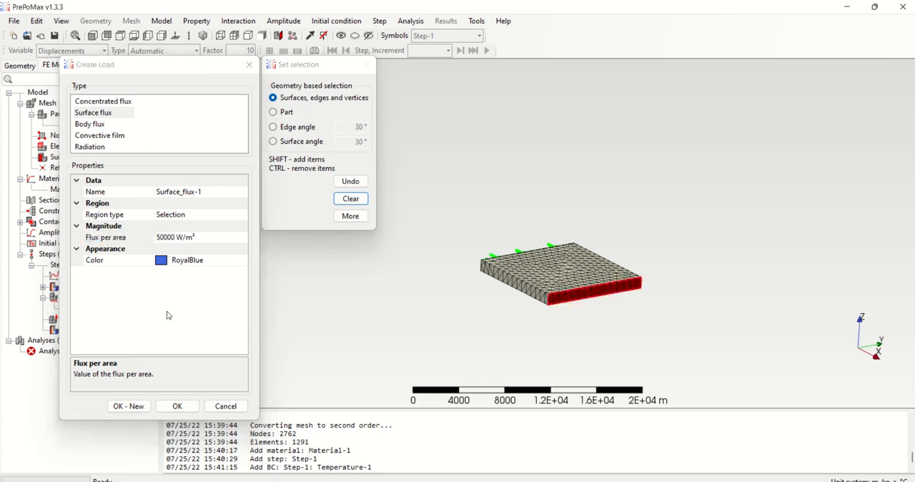
{"action": "left_click", "coordinate": [177, 405]}
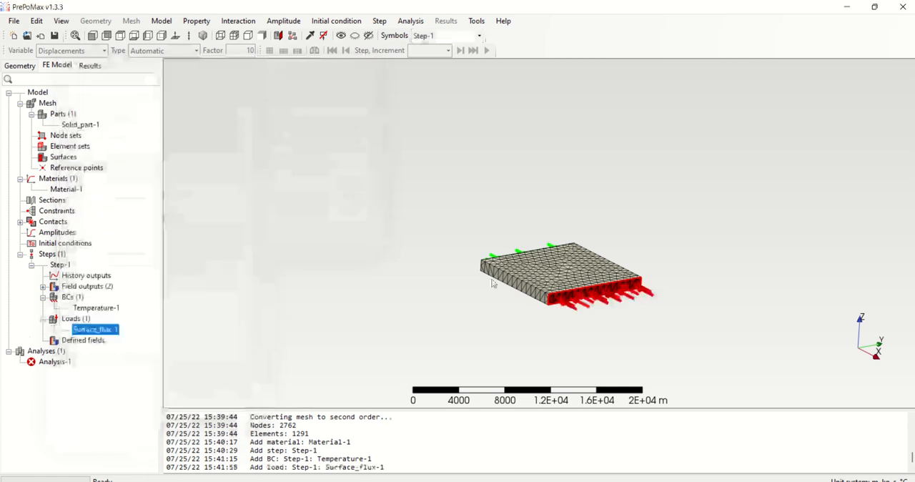
{"action": "left_click", "coordinate": [81, 124]}
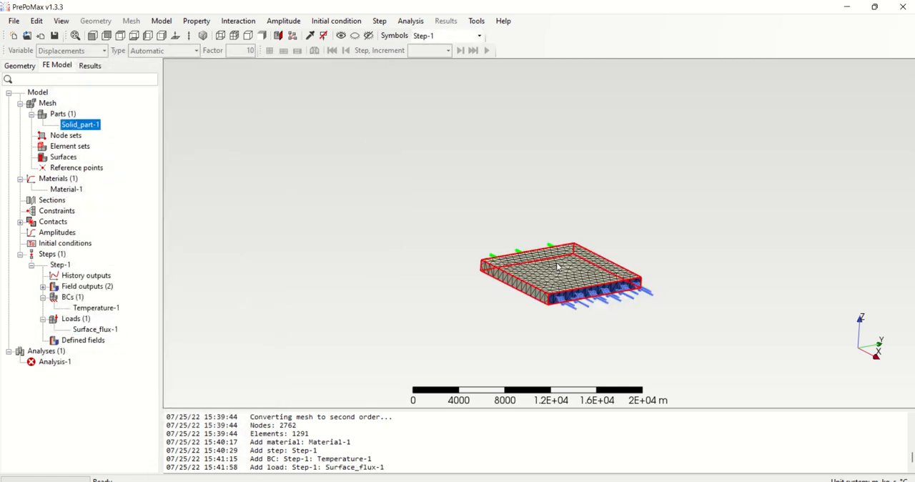
{"action": "right_click", "coordinate": [75, 318]}
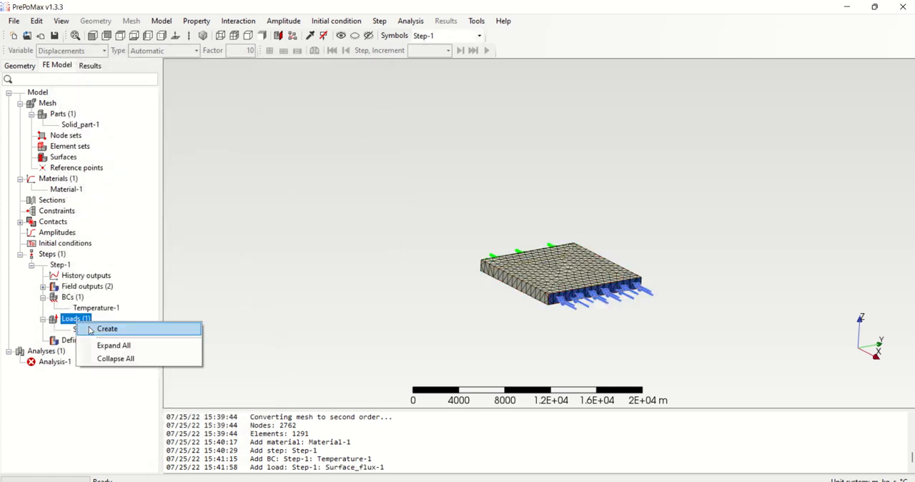
Create Convective_film-1 on the top face with 300 W/(m²·°C) and 25 °C sink temperature.
{"action": "left_click", "coordinate": [107, 328]}
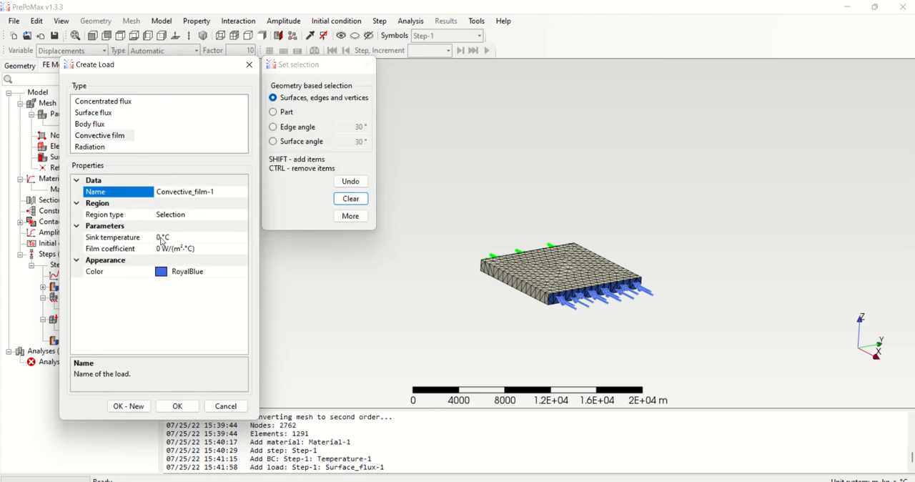
{"action": "left_click", "coordinate": [161, 237]}
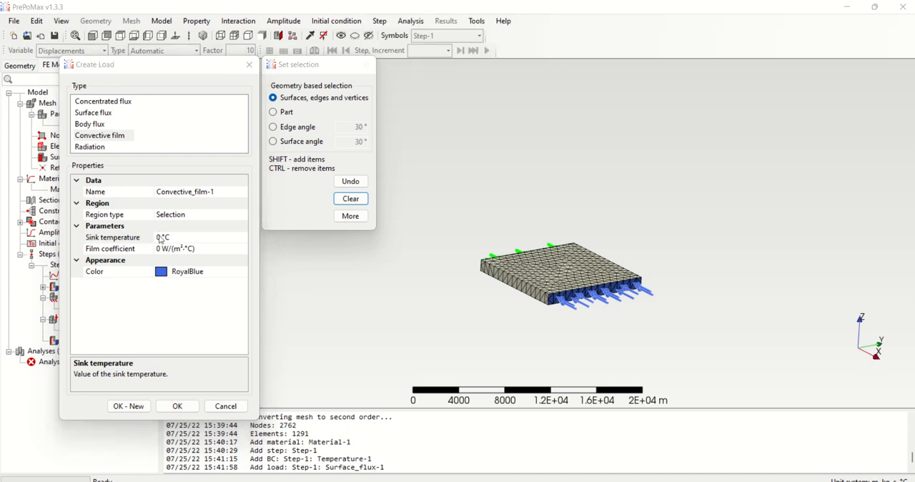
{"action": "left_click", "coordinate": [113, 237]}
{"action": "type", "text": "25"}
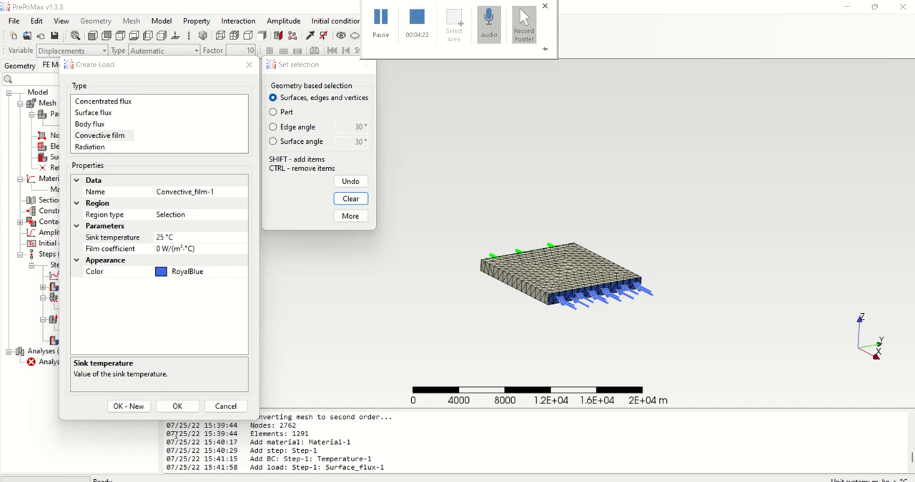
{"action": "left_click", "coordinate": [176, 405]}
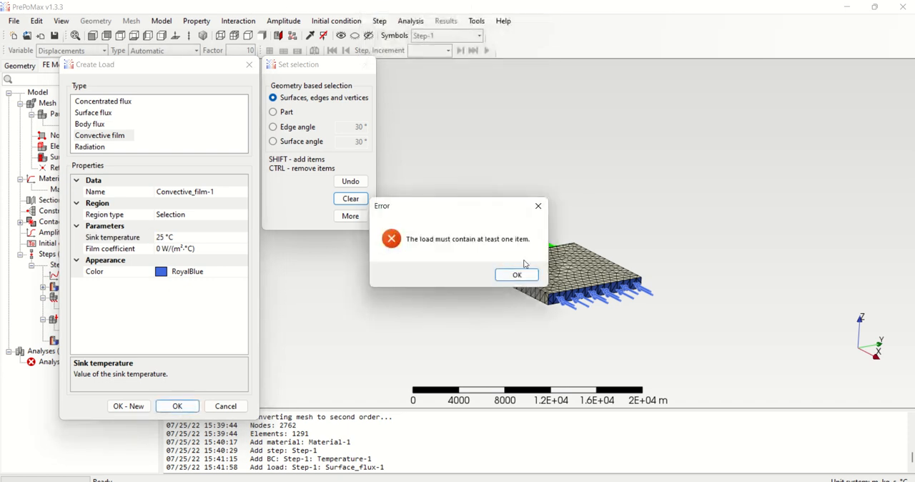
{"action": "left_click", "coordinate": [517, 274]}
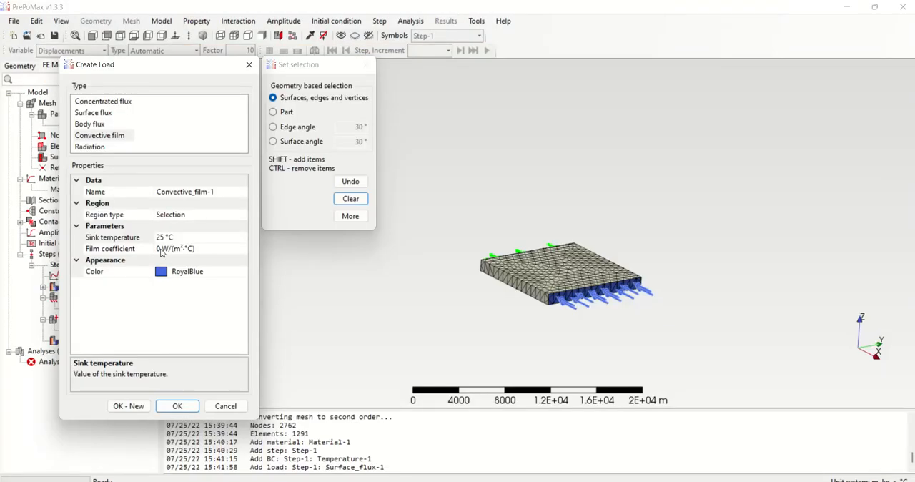
{"action": "left_click", "coordinate": [111, 248]}
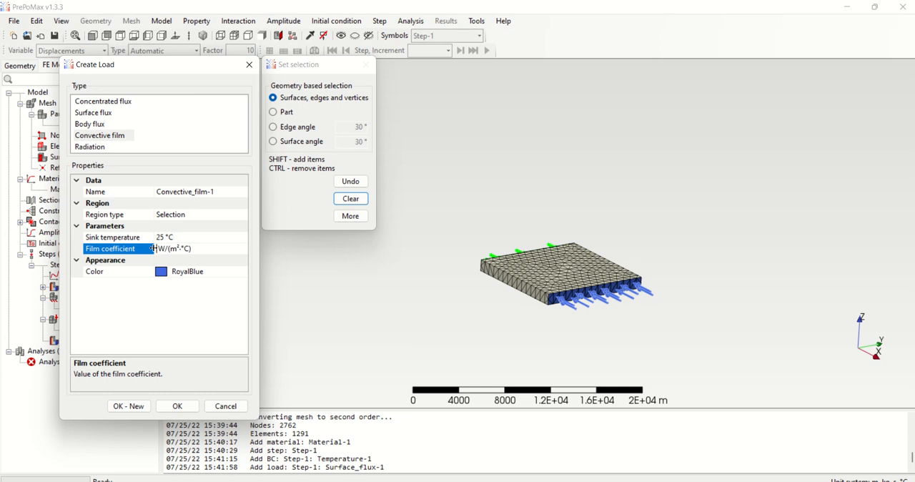
{"action": "type", "text": "300"}
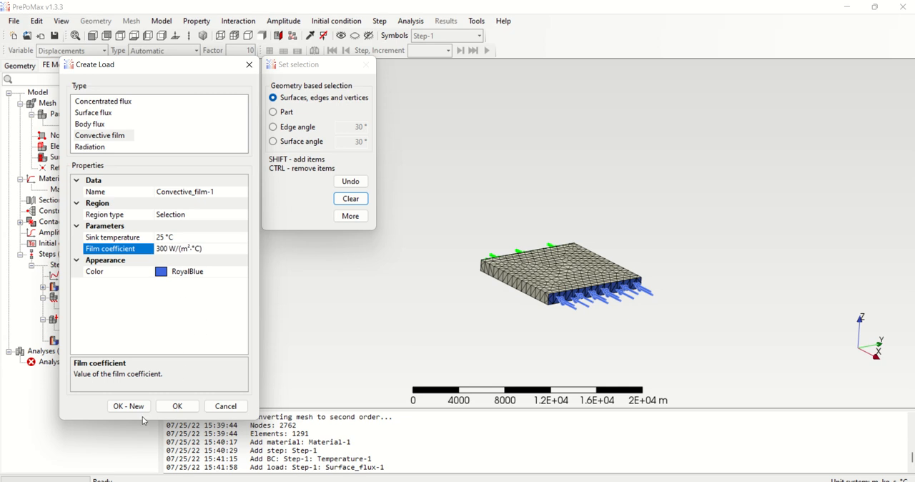
{"action": "left_click", "coordinate": [177, 405]}
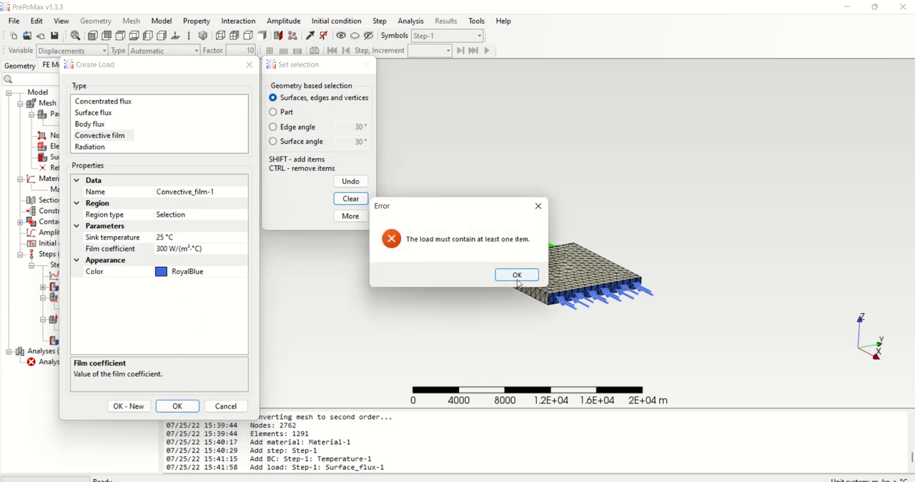
{"action": "left_click", "coordinate": [517, 275]}
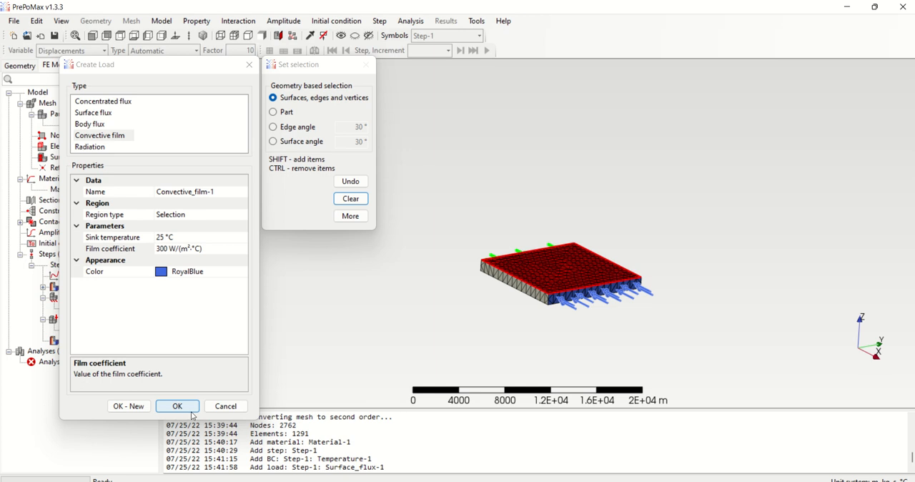
{"action": "mouse_move", "coordinate": [410, 196]}
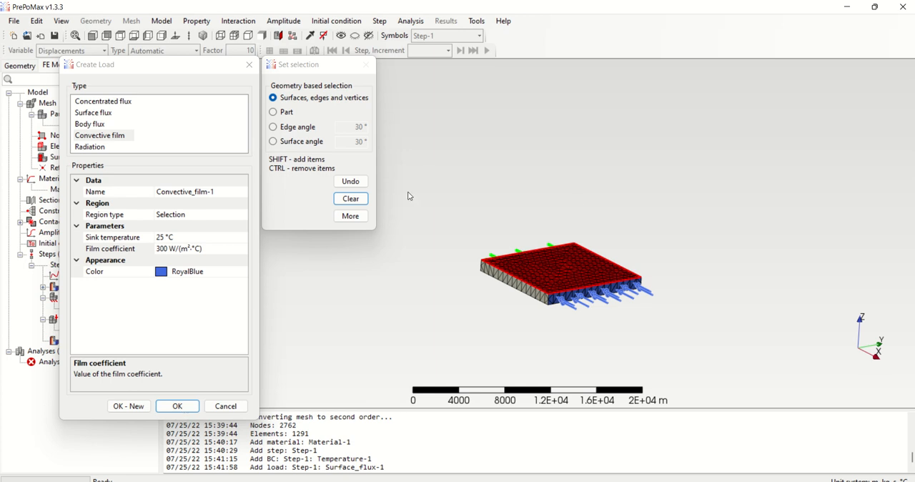
{"action": "left_click", "coordinate": [178, 406]}
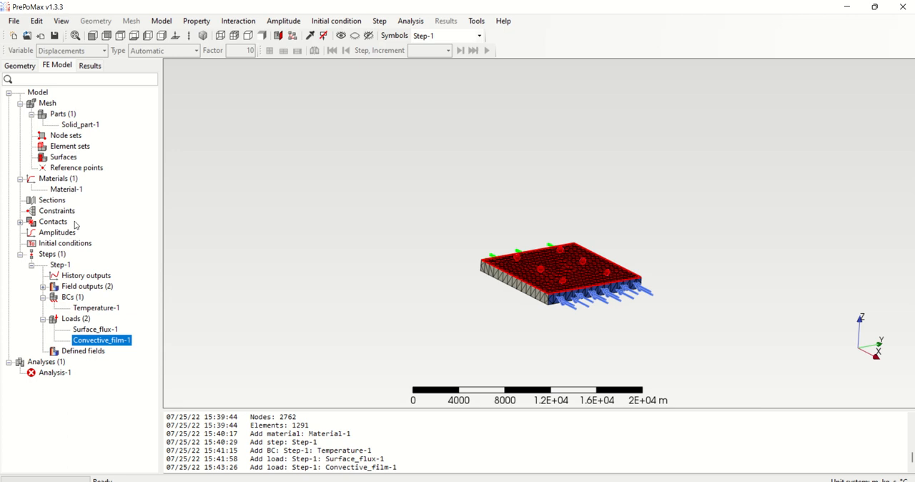
Run Analysis-1 past the overwrite and missing-section prompts, then close the failed monitor.
{"action": "right_click", "coordinate": [55, 372]}
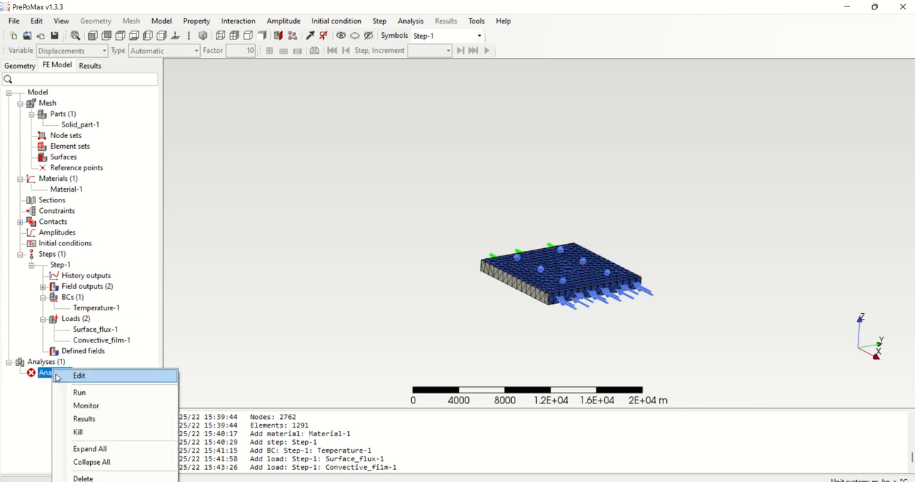
{"action": "left_click", "coordinate": [79, 391]}
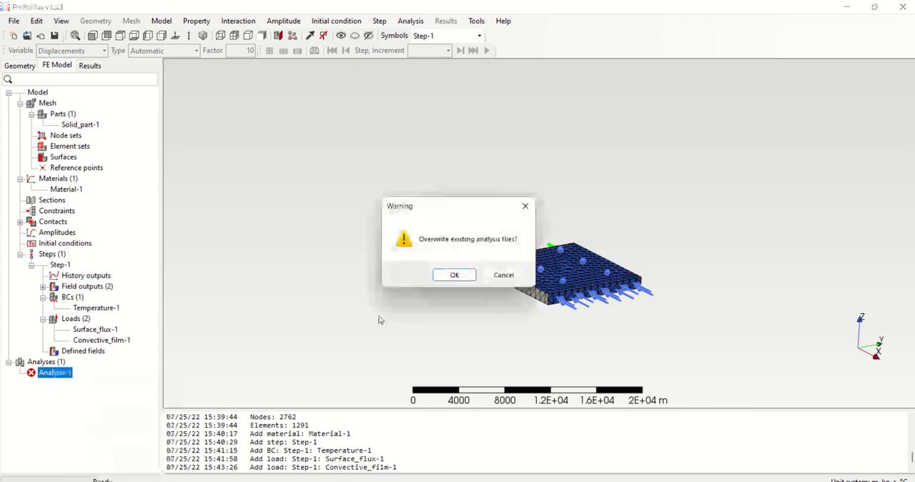
{"action": "left_click", "coordinate": [454, 275]}
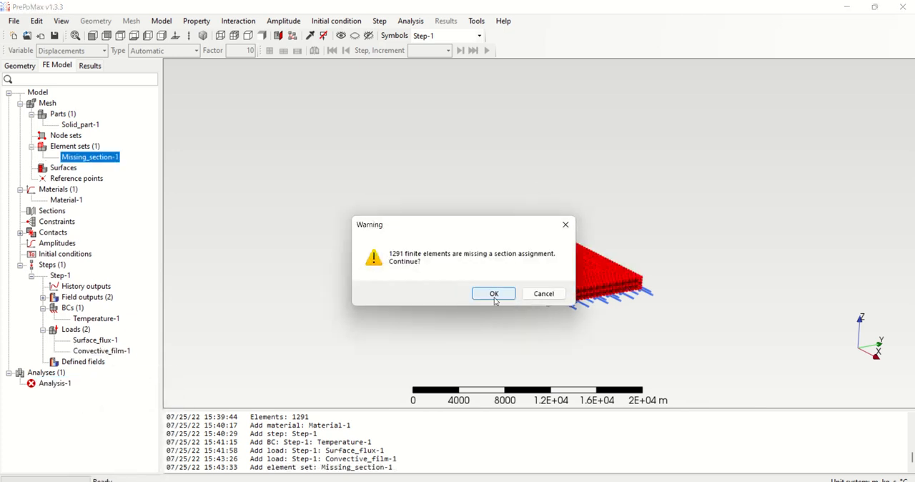
{"action": "left_click", "coordinate": [493, 293]}
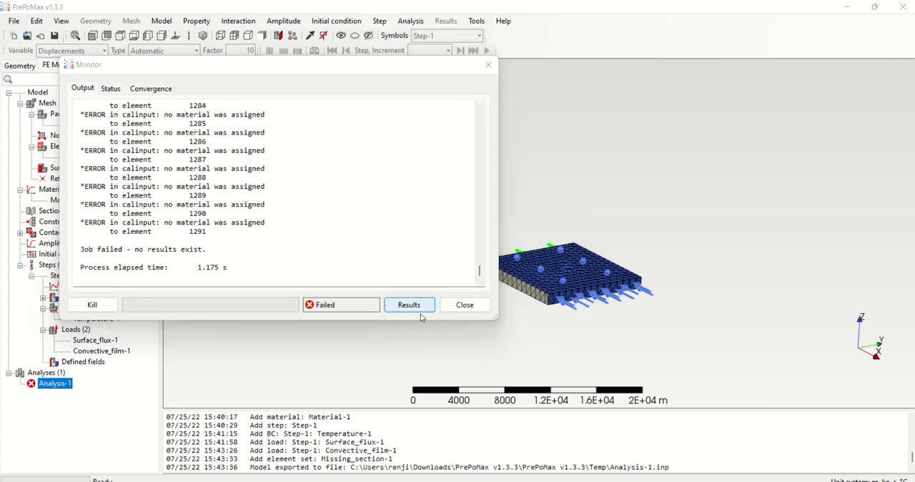
{"action": "left_click", "coordinate": [464, 305]}
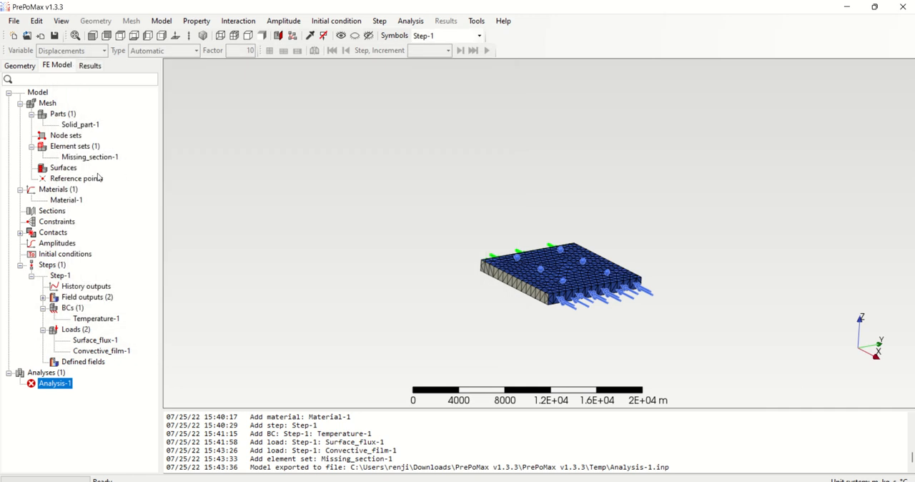
Create Solid_section-1 assigning Material-1 to the selected plate part.
{"action": "right_click", "coordinate": [63, 168]}
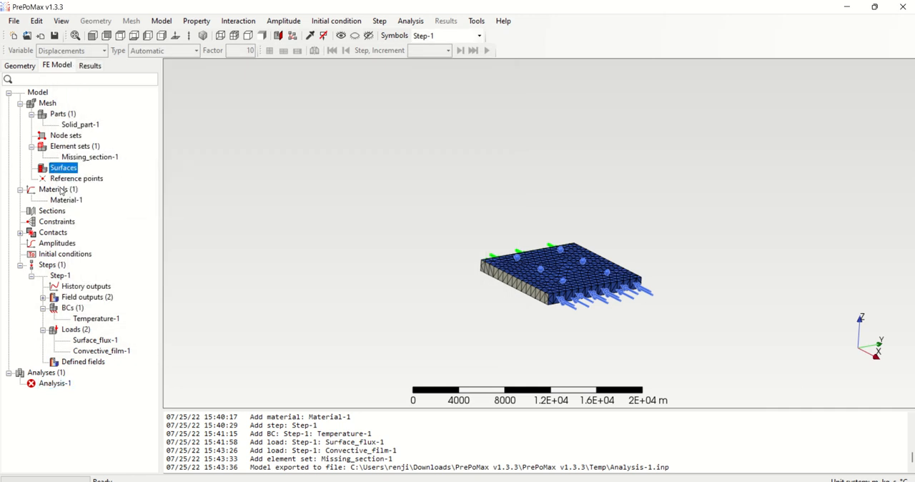
{"action": "right_click", "coordinate": [52, 210]}
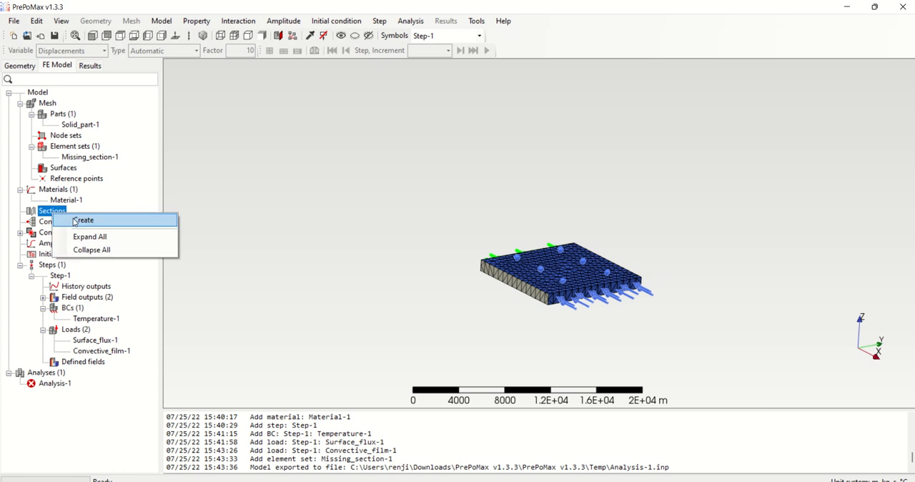
{"action": "left_click", "coordinate": [83, 220]}
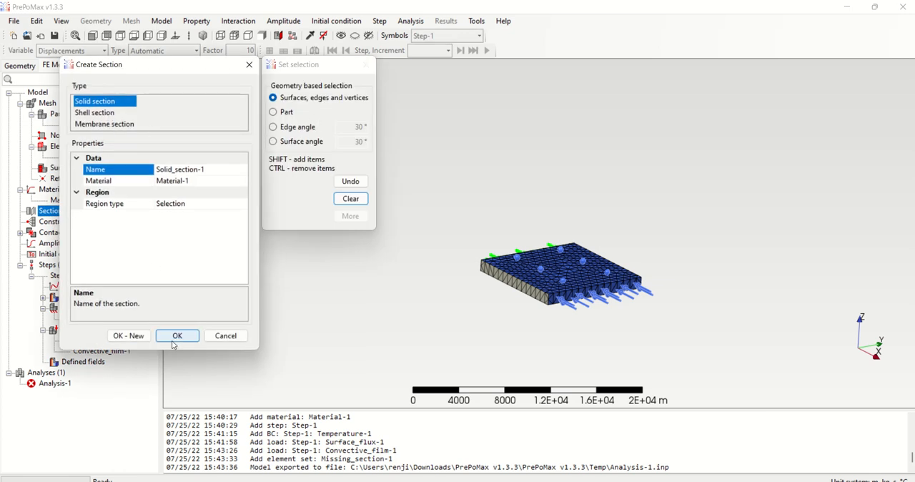
{"action": "left_click", "coordinate": [178, 336]}
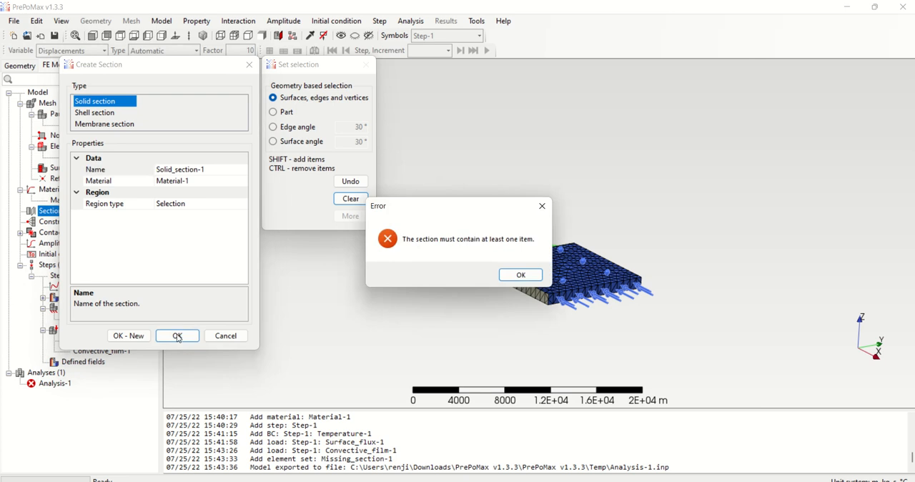
{"action": "left_click", "coordinate": [520, 274]}
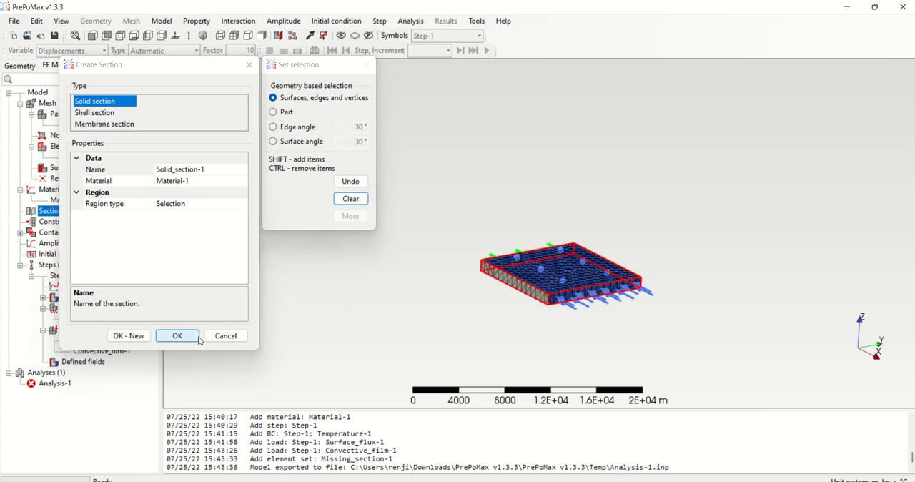
{"action": "left_click", "coordinate": [177, 336]}
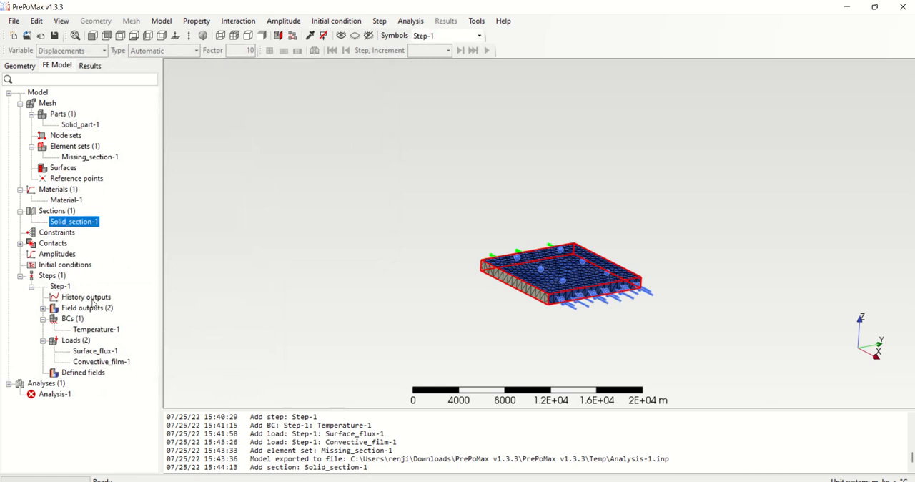
{"action": "right_click", "coordinate": [55, 394]}
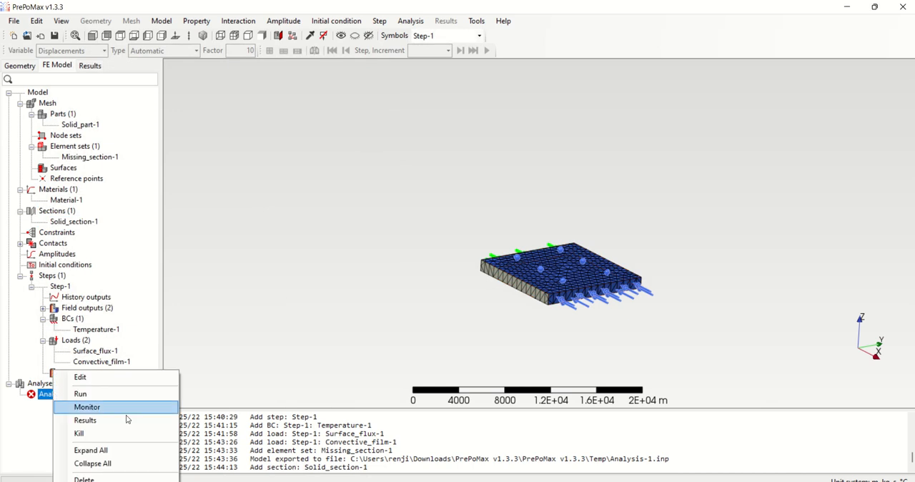
Re-run Analysis-1 overwriting old files, then show total heat flux peaking at 1.014E+05 W/m².
{"action": "left_click", "coordinate": [80, 393]}
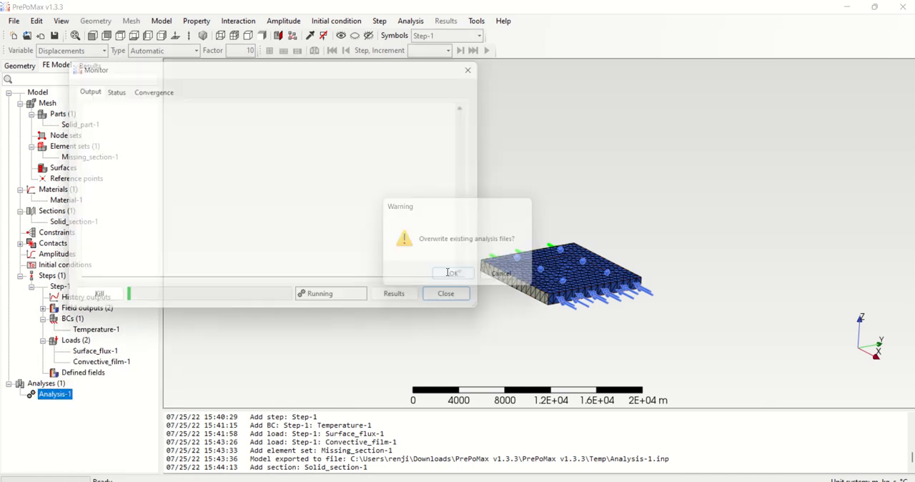
{"action": "left_click", "coordinate": [452, 272]}
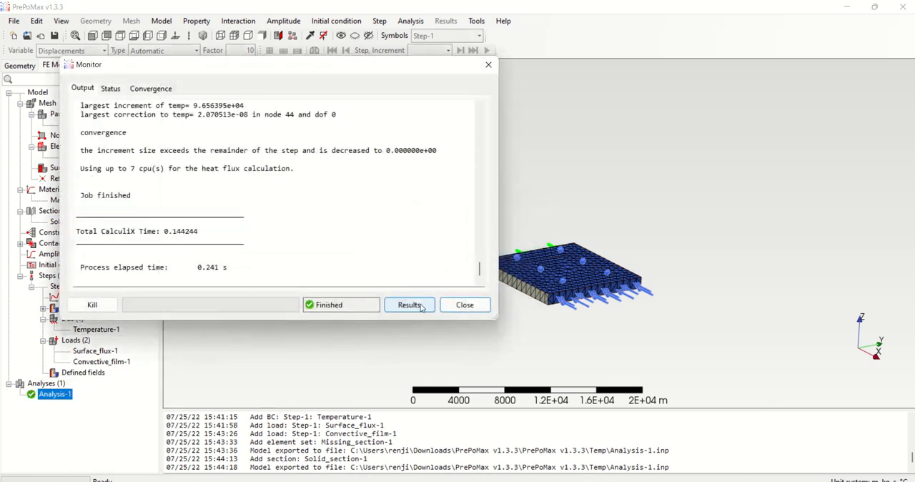
{"action": "left_click", "coordinate": [409, 304]}
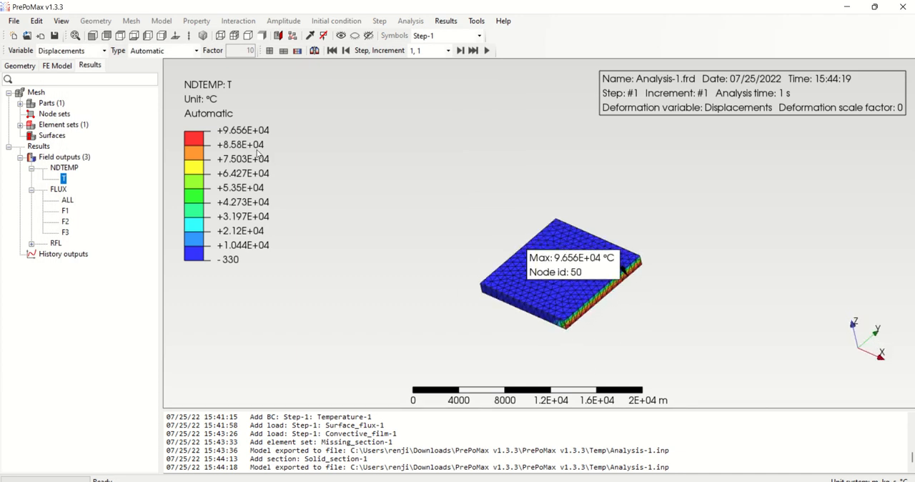
{"action": "mouse_move", "coordinate": [241, 263]}
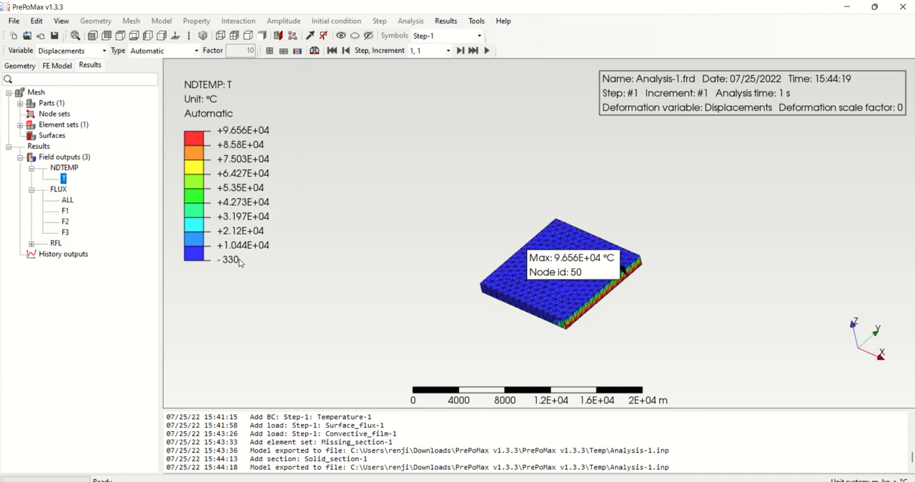
{"action": "mouse_move", "coordinate": [76, 185]}
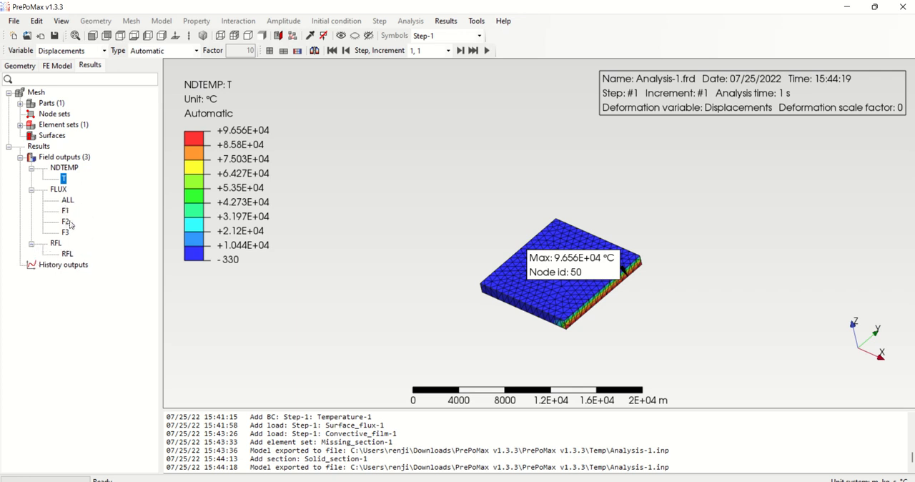
{"action": "left_click", "coordinate": [67, 199]}
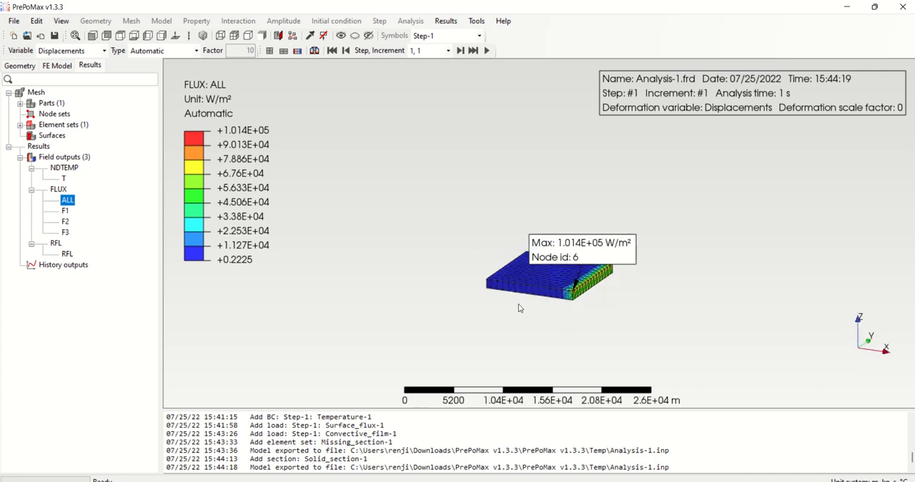
{"action": "mouse_move", "coordinate": [500, 303]}
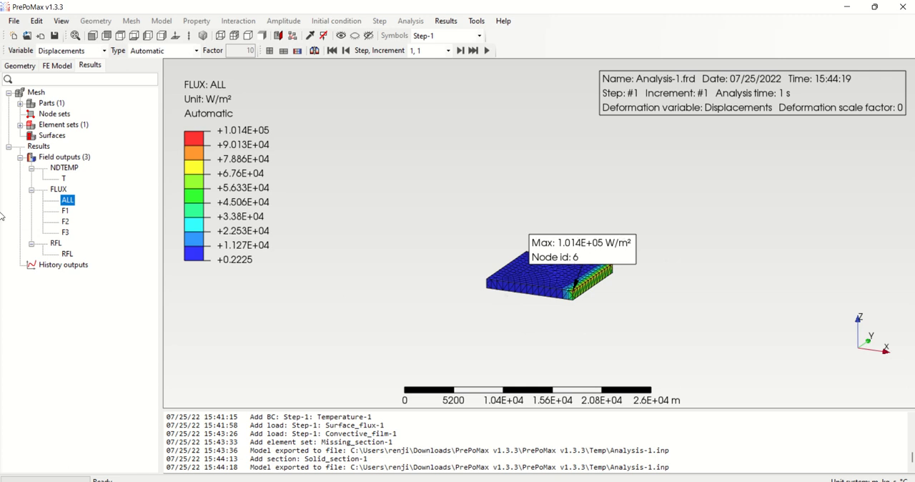
Deactivate the Convective_film-1 load in the FE Model.
{"action": "left_click", "coordinate": [56, 65]}
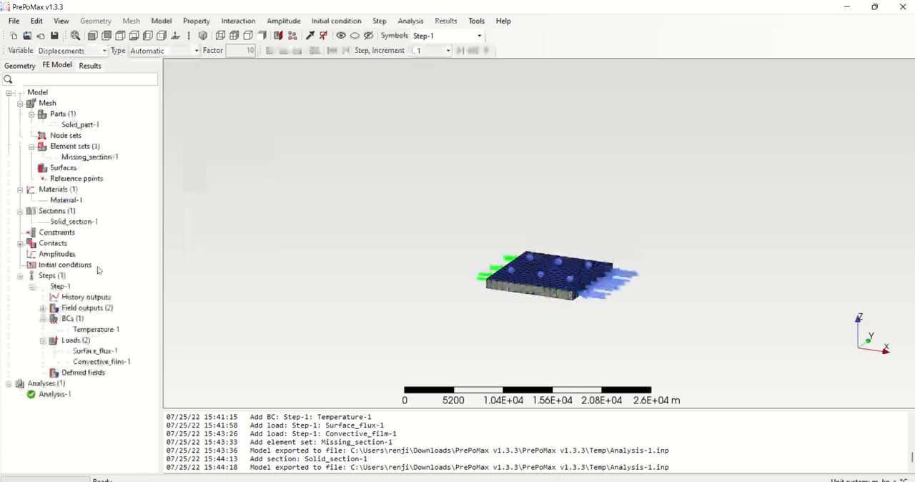
{"action": "left_click", "coordinate": [101, 361]}
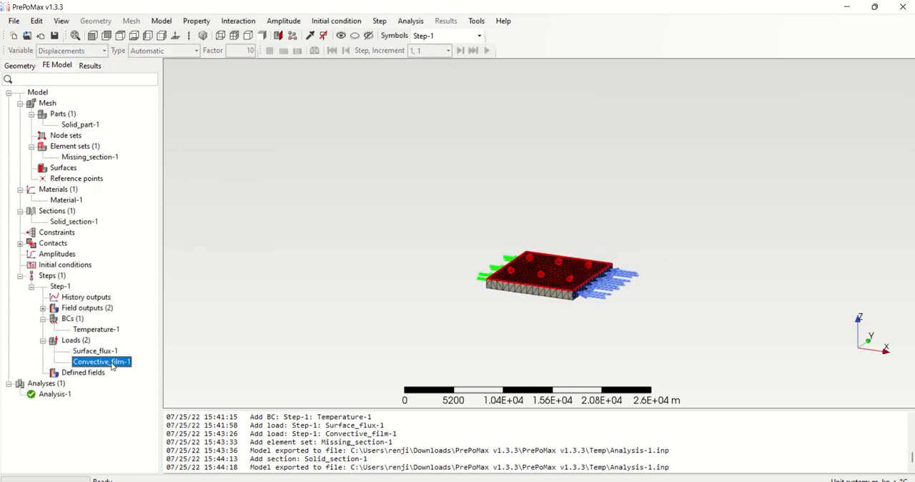
{"action": "right_click", "coordinate": [101, 361]}
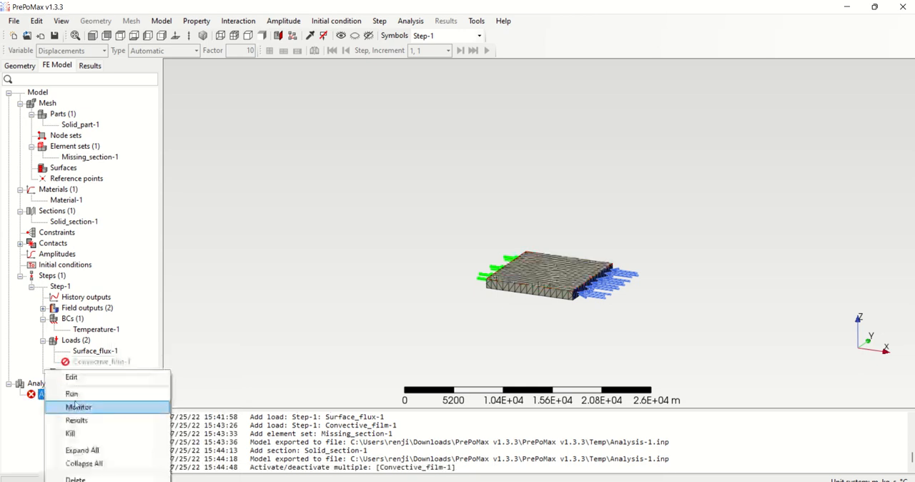
Re-solve Analysis-1 and show total heat flux, now uniform at 5E+04 W/m².
{"action": "left_click", "coordinate": [79, 407]}
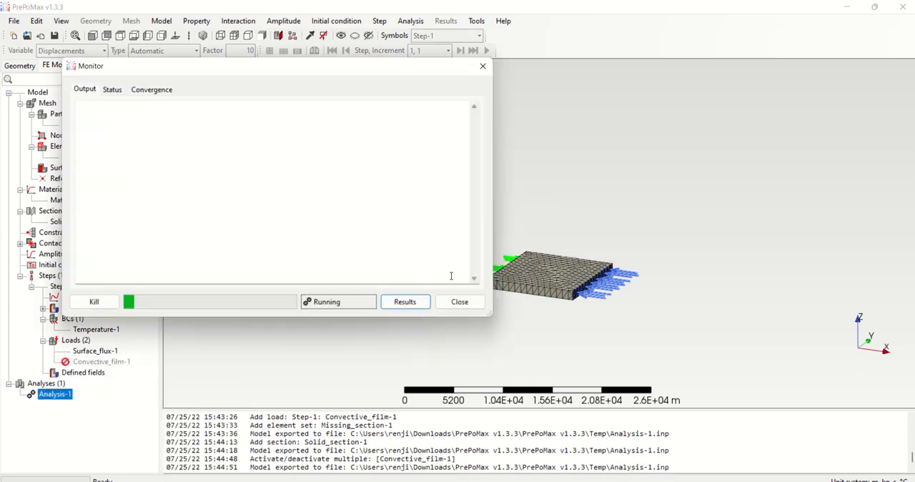
{"action": "left_click", "coordinate": [404, 301]}
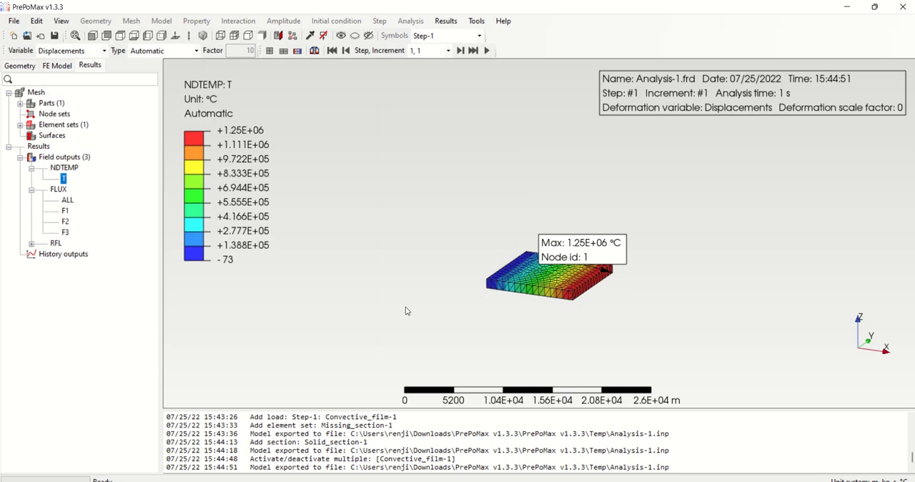
{"action": "left_click_drag", "start_coordinate": [407, 311], "coordinate": [490, 300]}
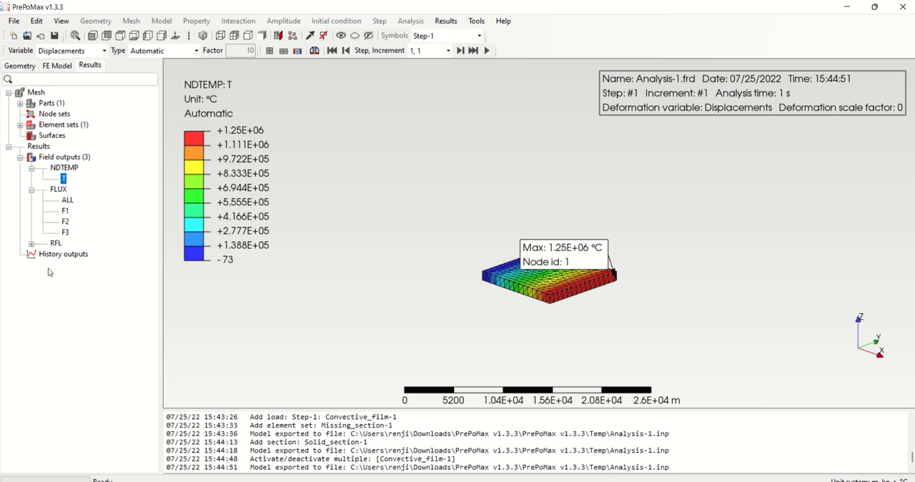
{"action": "left_click", "coordinate": [67, 200]}
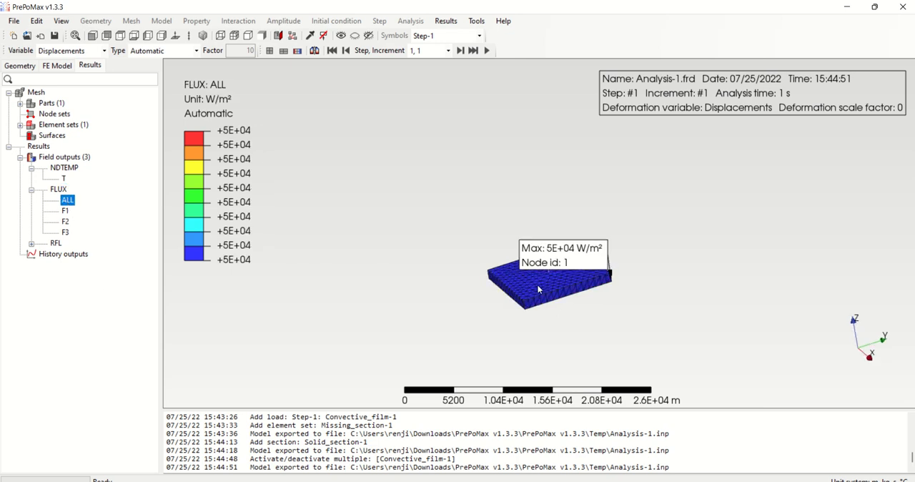